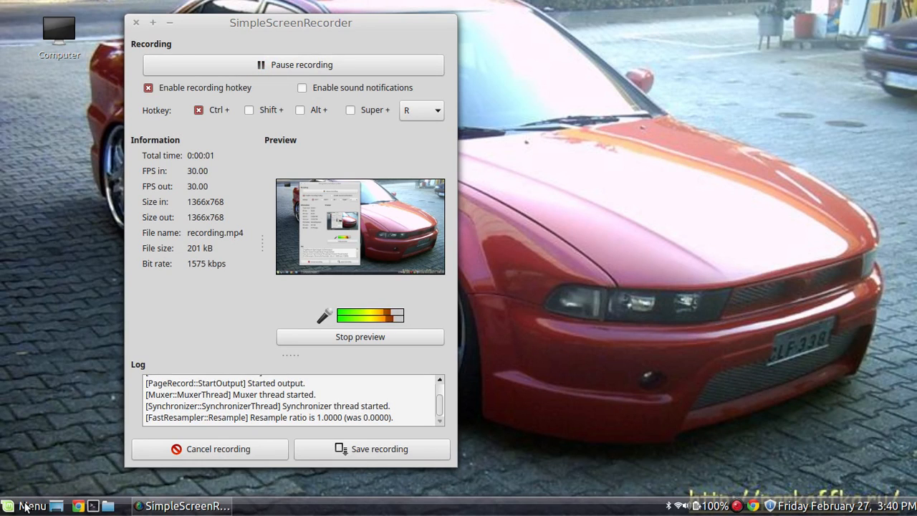
# Step: Bring up the Cinnamon applications menu listing all applications and categories
pyautogui.click(28, 506)
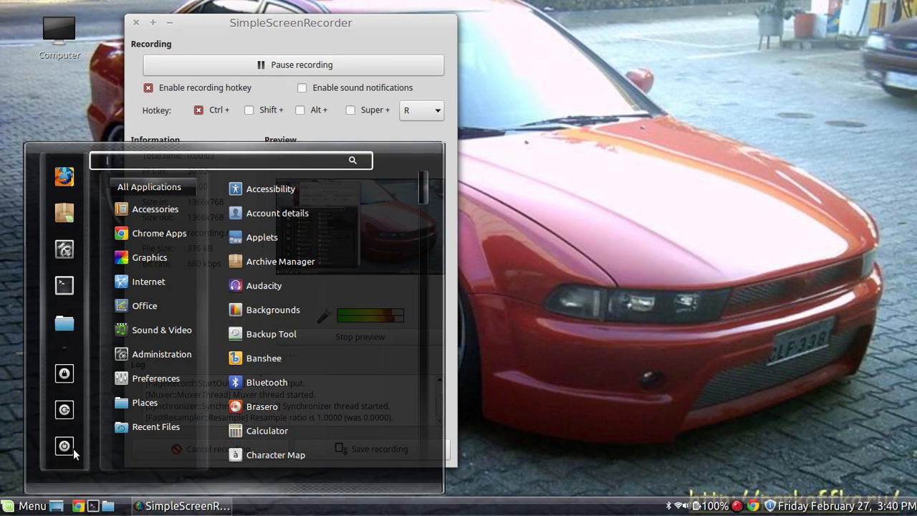
pyautogui.moveTo(64, 320)
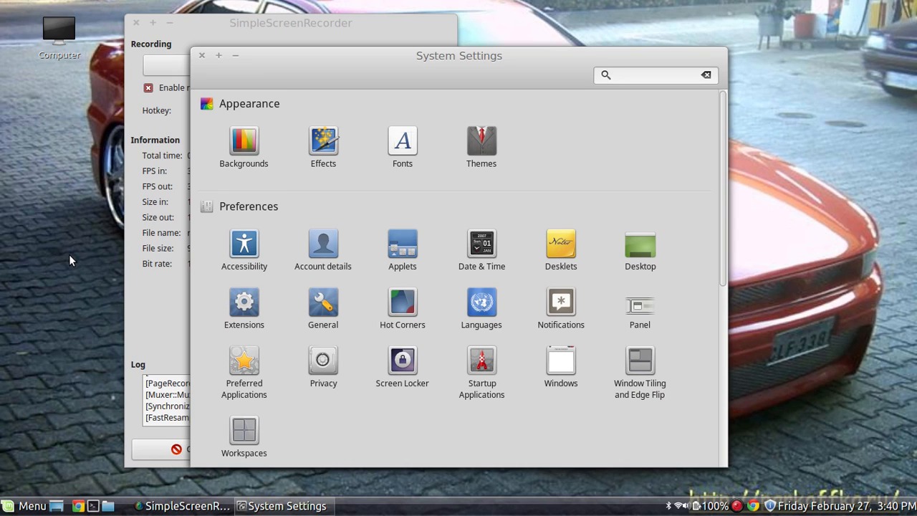
# Step: Scroll System Settings down to the Hardware and Administration categories
pyautogui.click(652, 75)
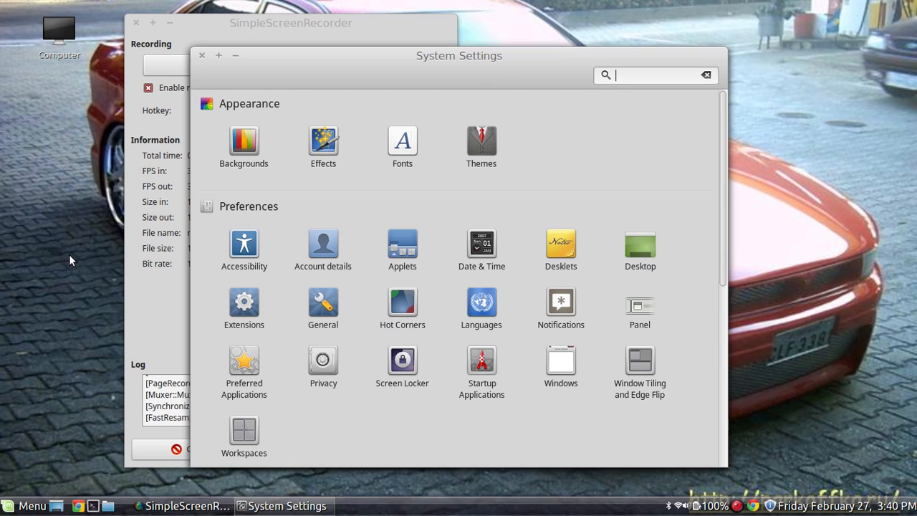
pyautogui.moveTo(464, 109)
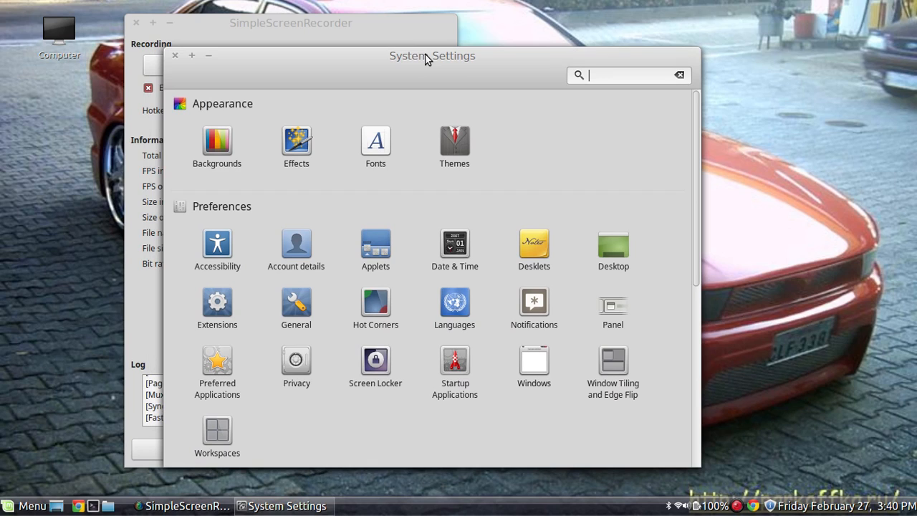
pyautogui.moveTo(321, 75)
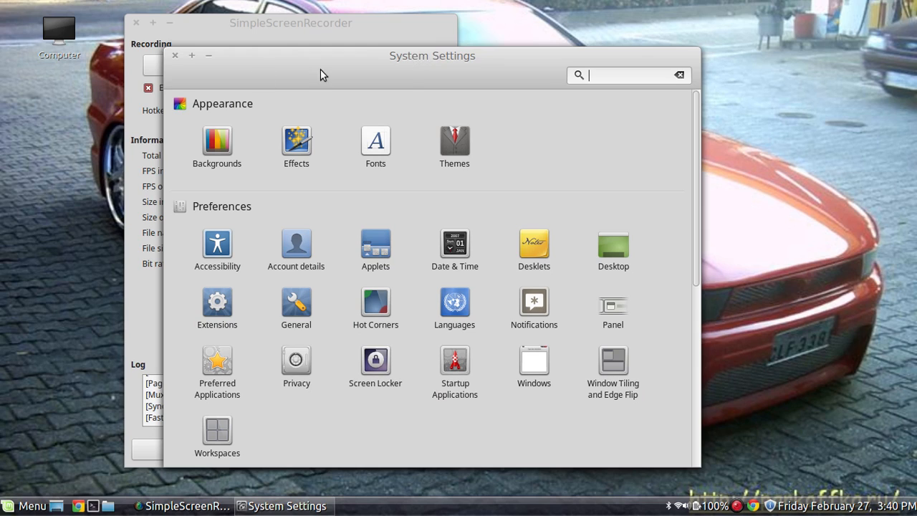
pyautogui.moveTo(268, 69)
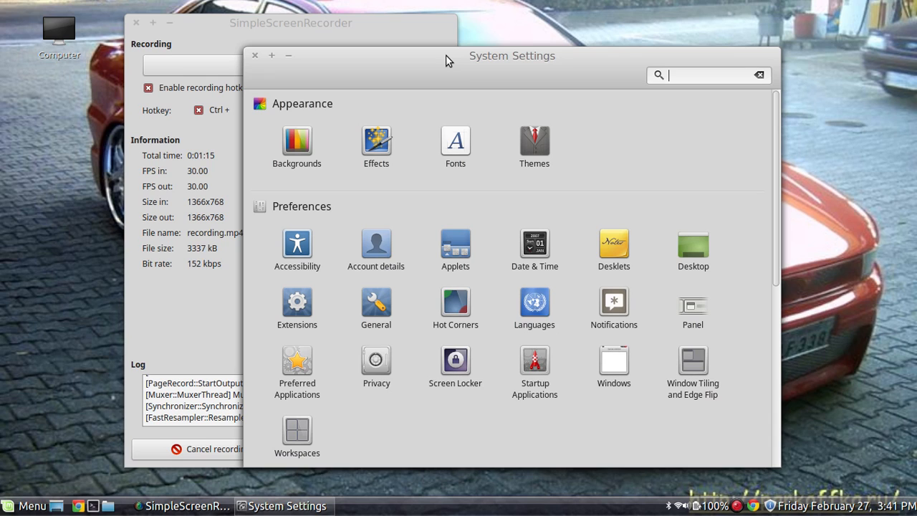
pyautogui.scroll(-3)
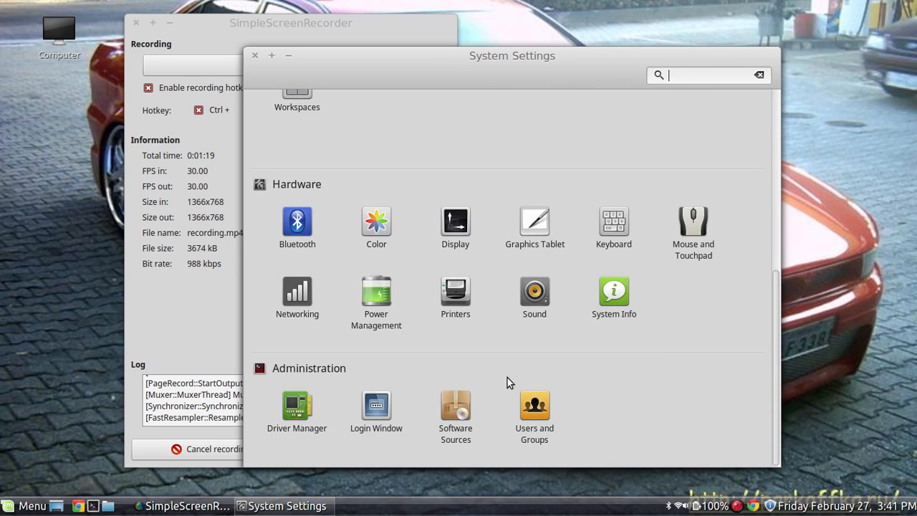
# Step: View System Info showing Mint 17.1 Cinnamon 64-bit, kernel 3.18.5, Celeron 2955U, 1.8 GiB
pyautogui.click(613, 292)
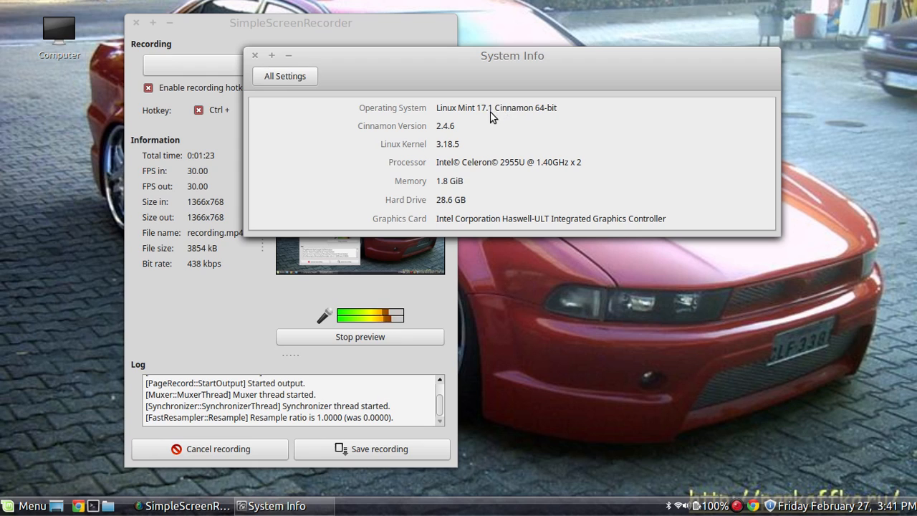
pyautogui.moveTo(539, 118)
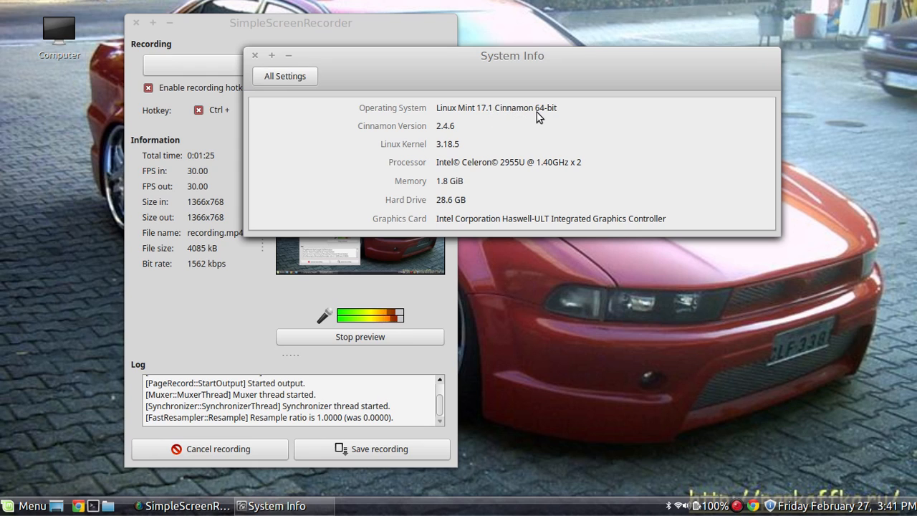
pyautogui.moveTo(479, 198)
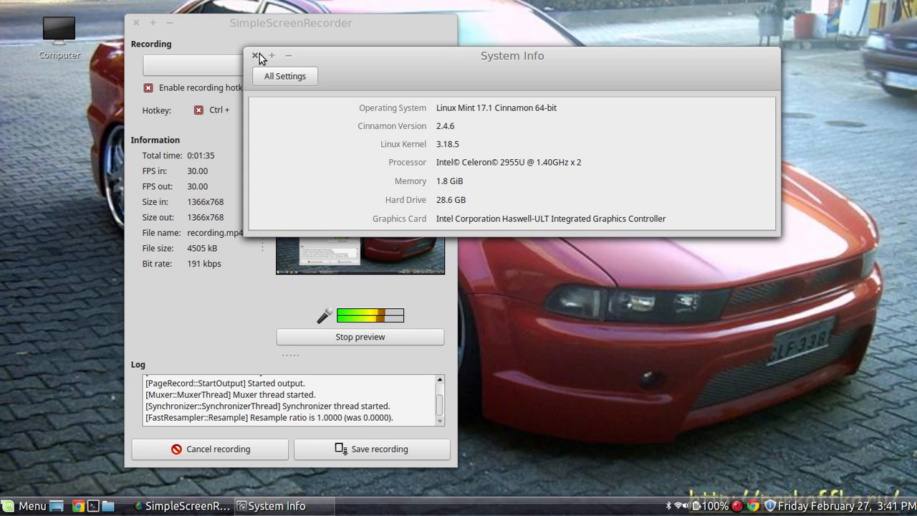
# Step: Close System Info and show the Themes settings with Mint-X borders and Mint-X-Aqua icons
pyautogui.click(255, 56)
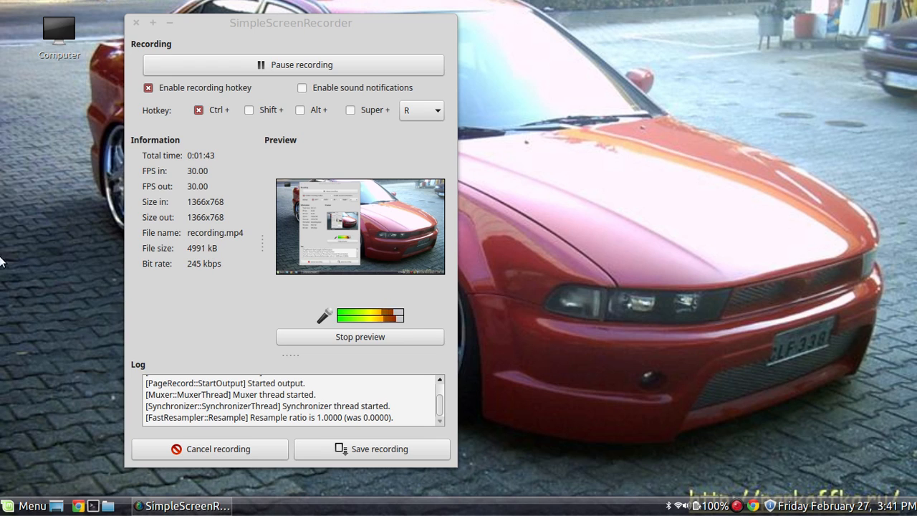
pyautogui.moveTo(564, 423)
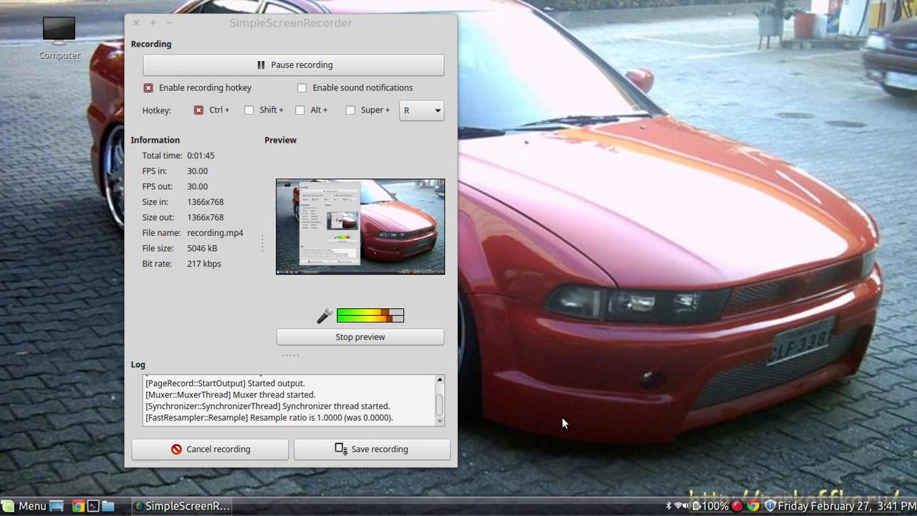
pyautogui.moveTo(814, 509)
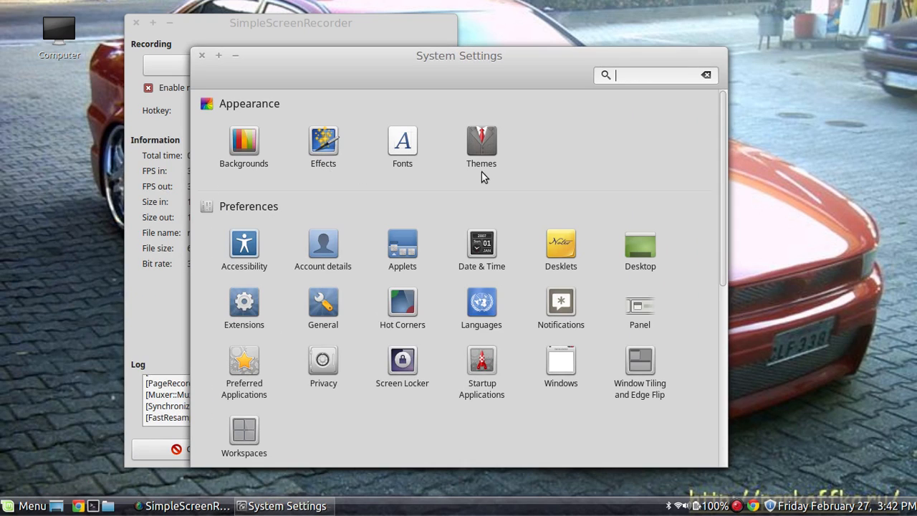
pyautogui.click(481, 142)
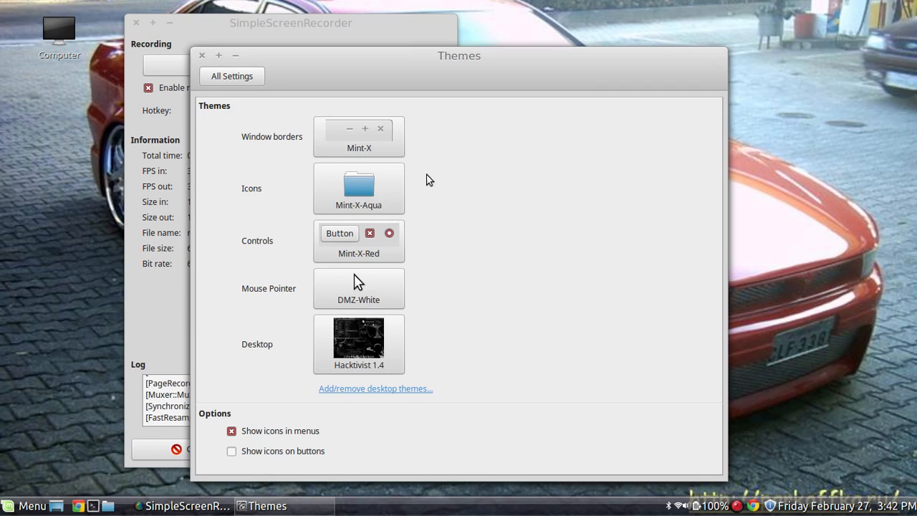
pyautogui.moveTo(376, 388)
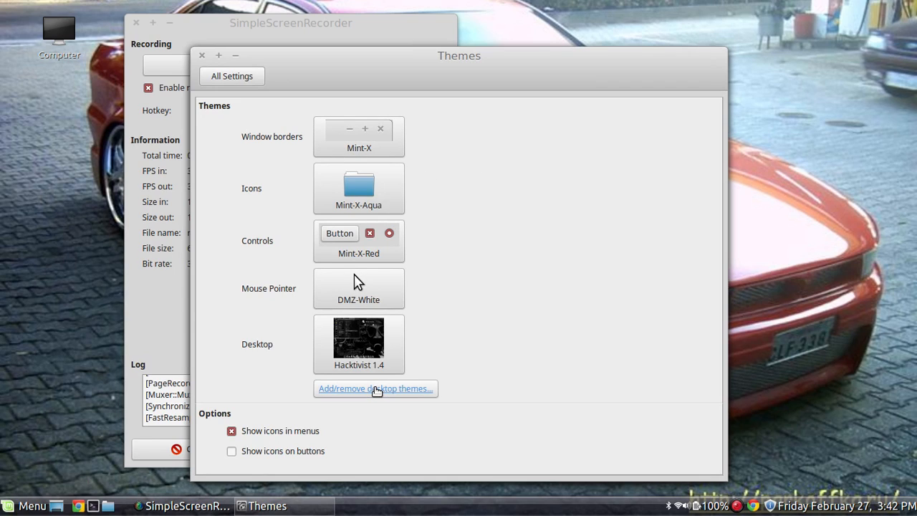
# Step: Browse Desktop themes, select Hacktivist 1.4, then show the online catalogue sorted by popularity
pyautogui.click(376, 389)
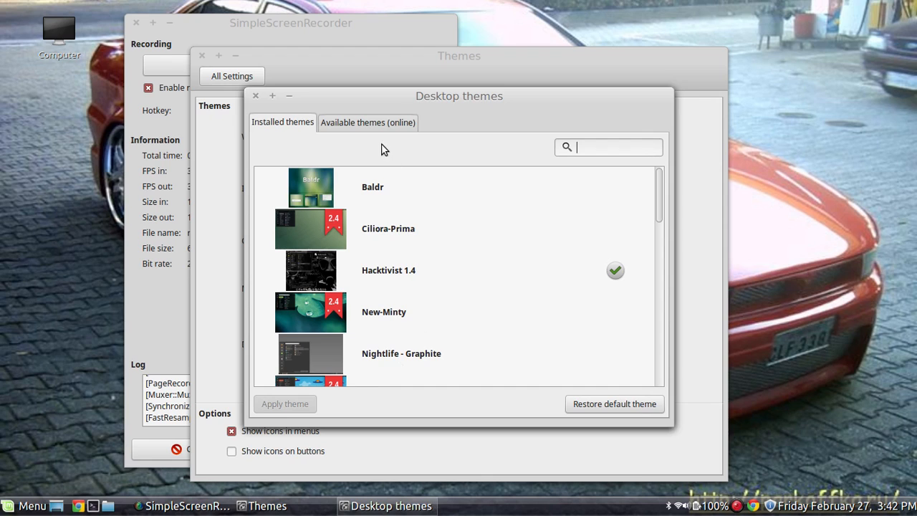
pyautogui.moveTo(364, 126)
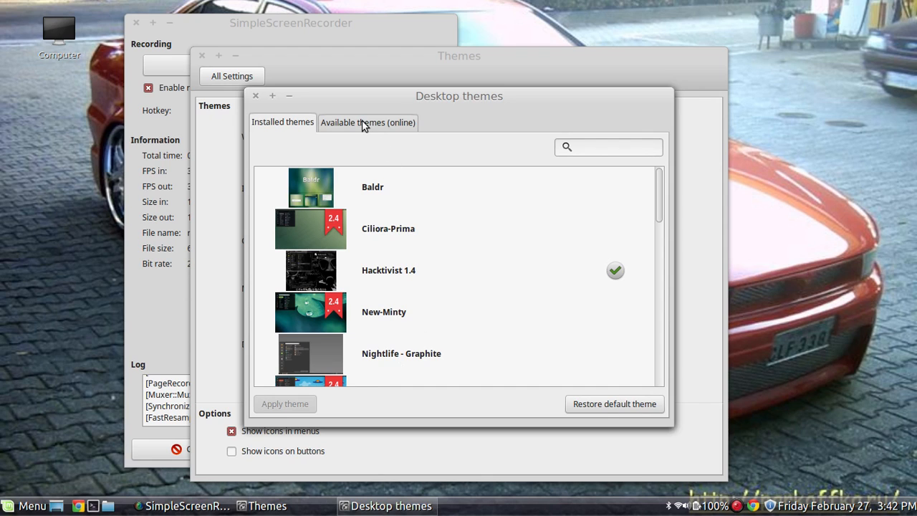
pyautogui.click(367, 122)
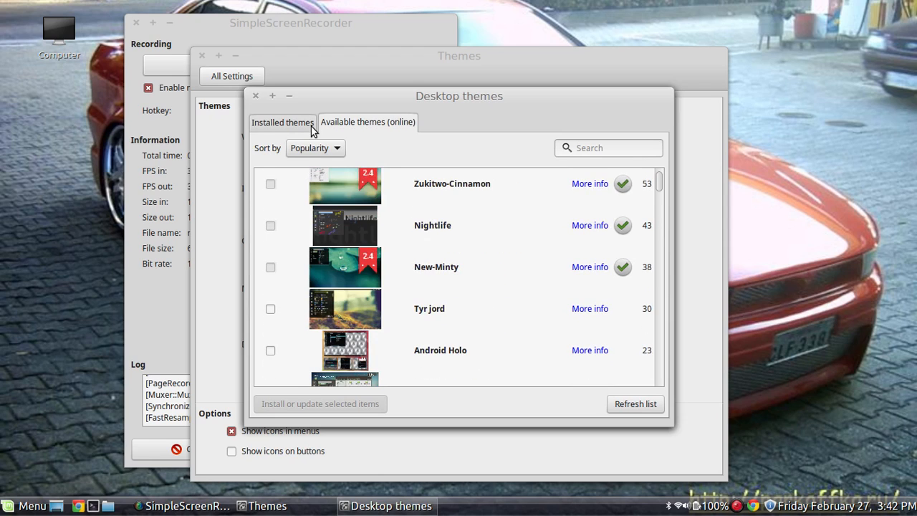
pyautogui.click(282, 121)
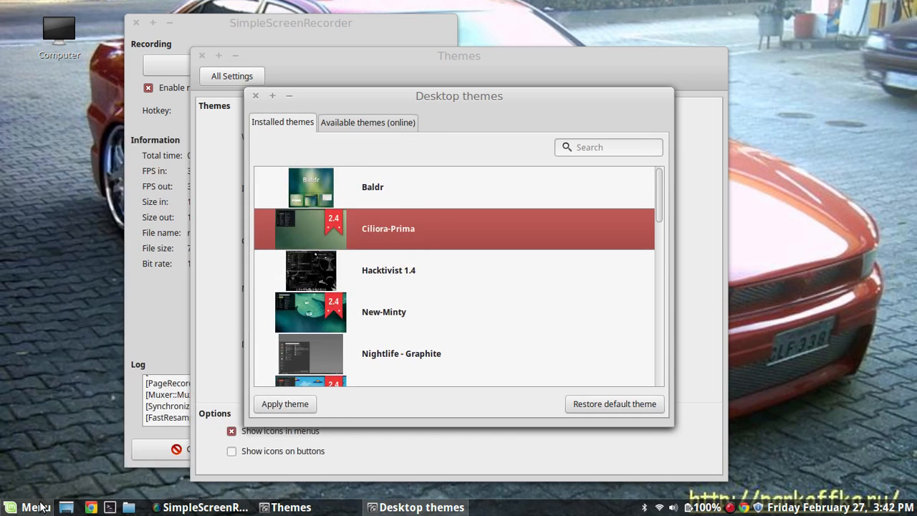
pyautogui.click(389, 269)
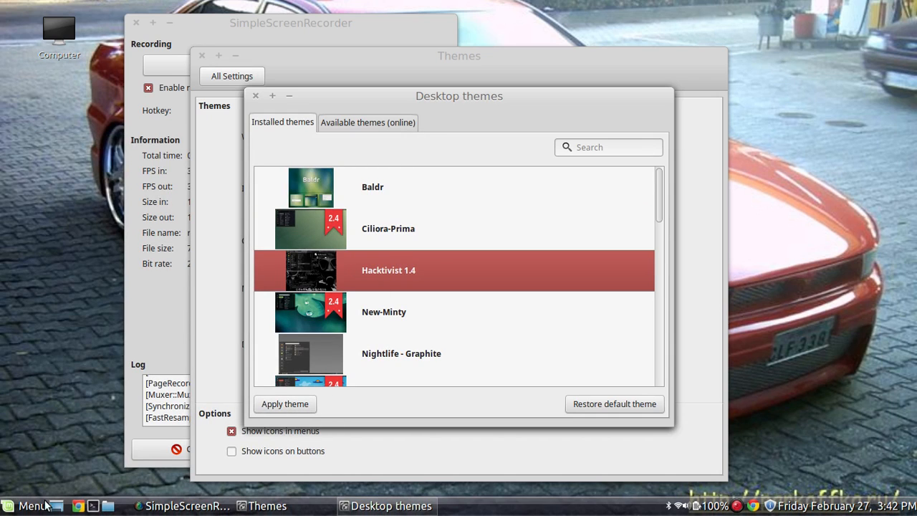
pyautogui.moveTo(256, 148)
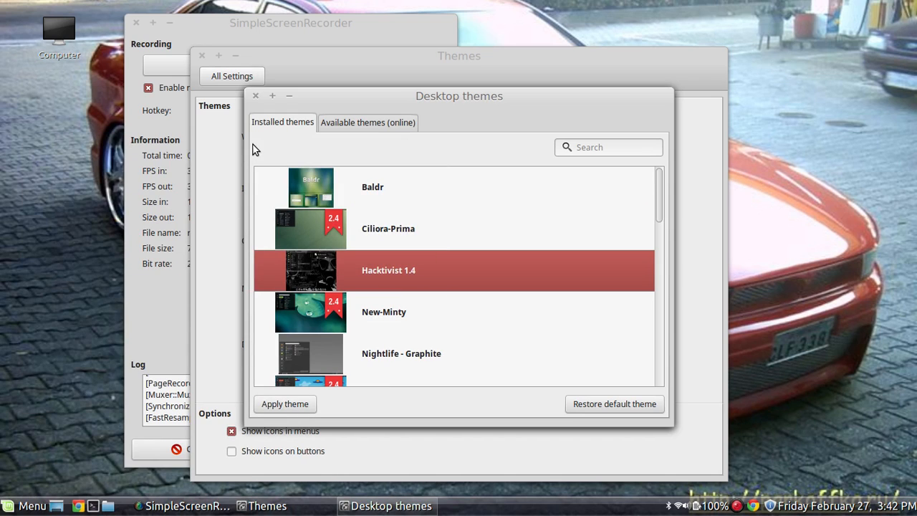
pyautogui.click(367, 122)
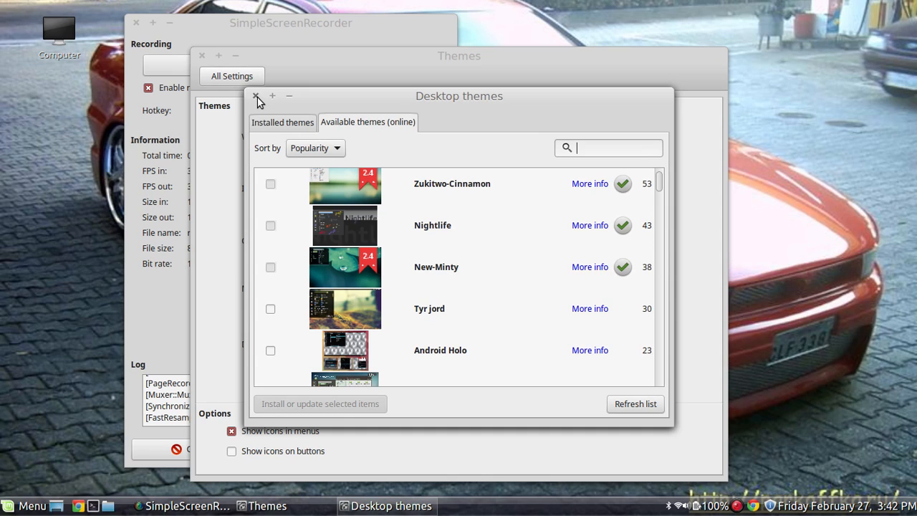
# Step: Close Desktop themes, view the Screen Locker options and return to the settings overview
pyautogui.click(255, 96)
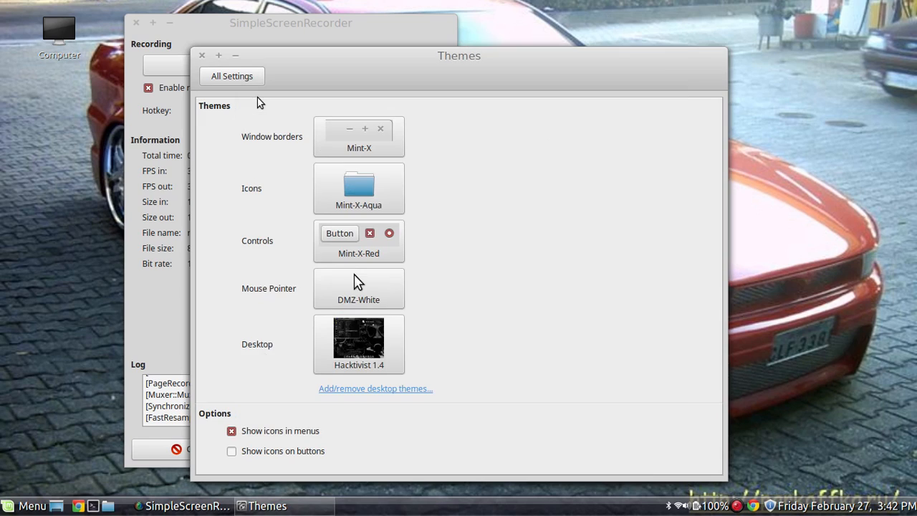
pyautogui.moveTo(266, 237)
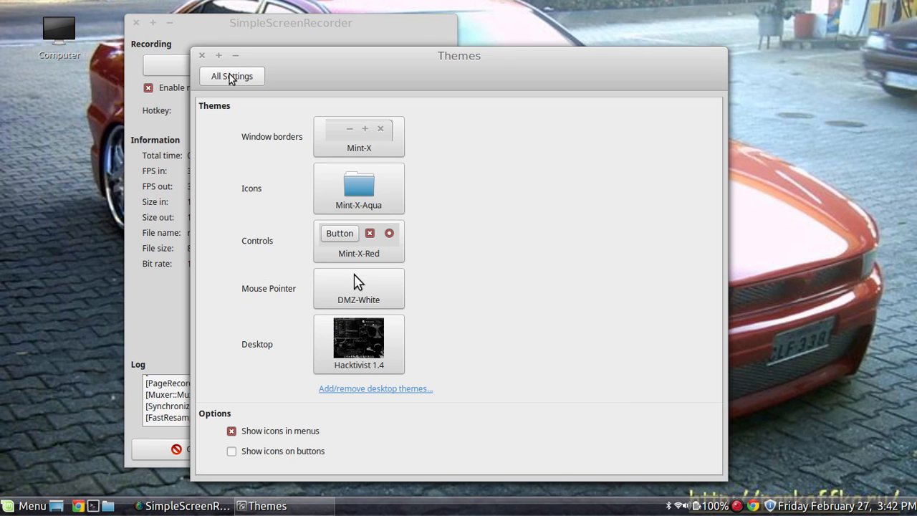
pyautogui.click(233, 76)
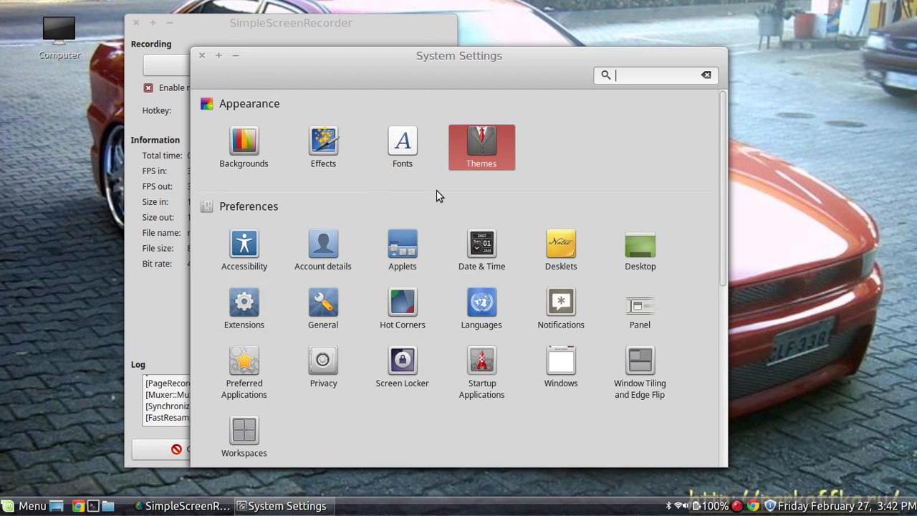
pyautogui.scroll(-3)
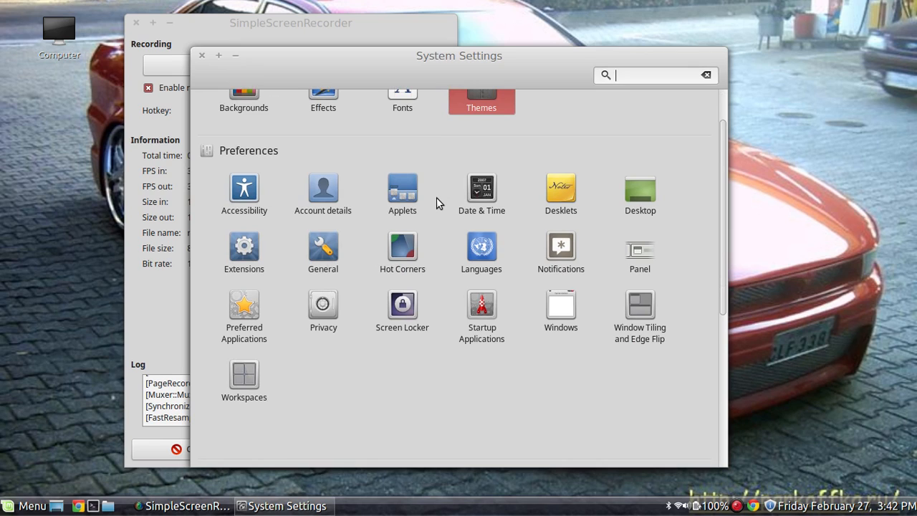
pyautogui.click(401, 304)
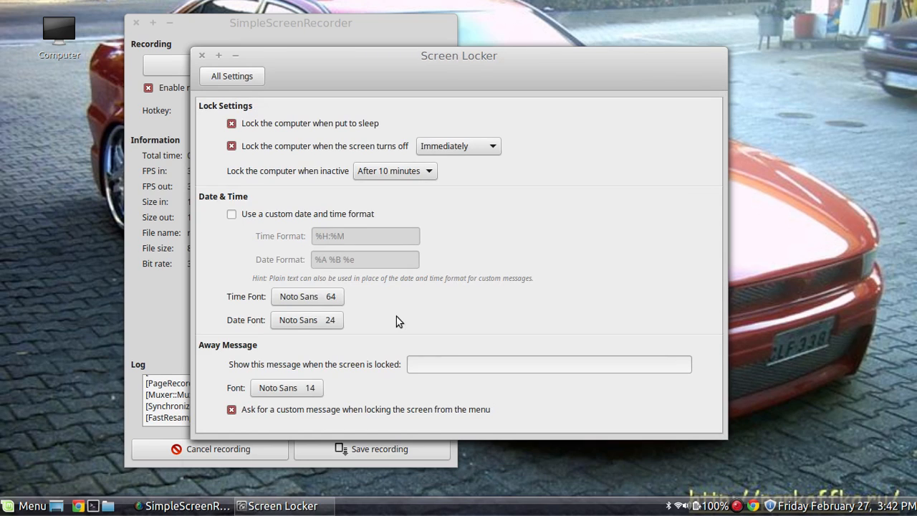
pyautogui.moveTo(451, 297)
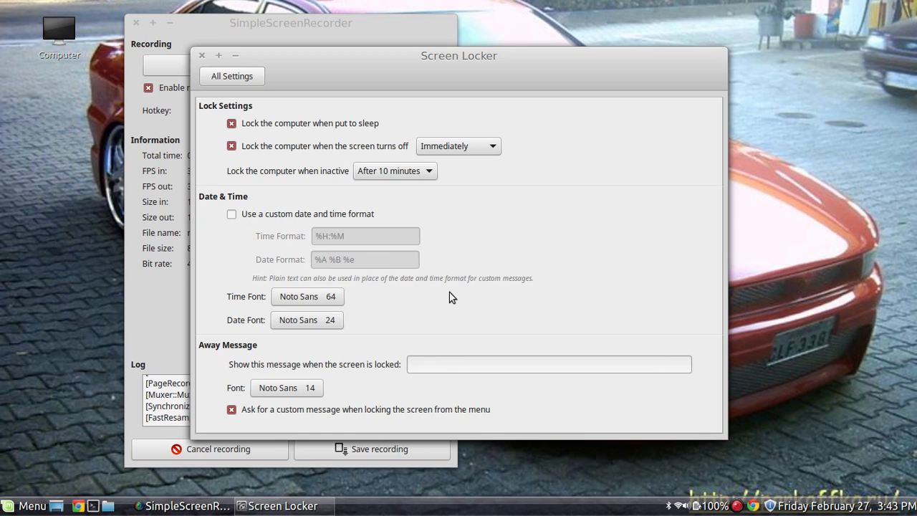
pyautogui.click(233, 75)
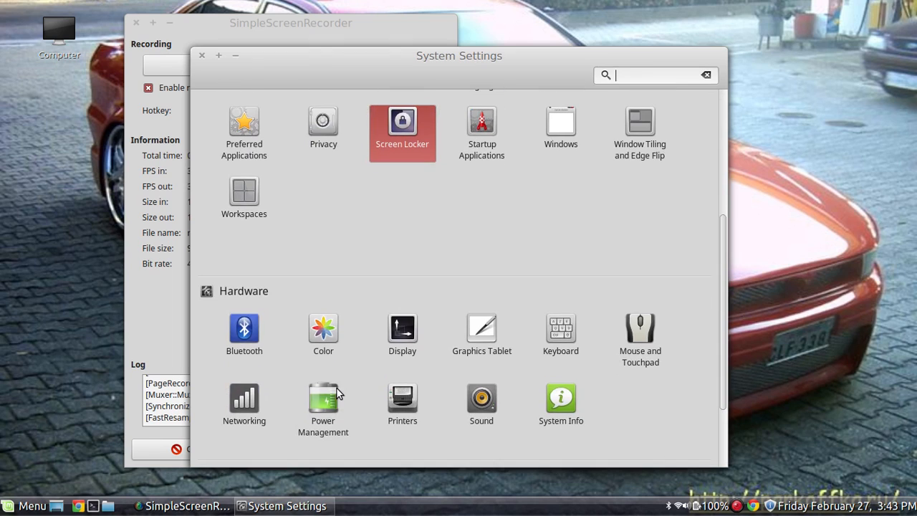
# Step: Scroll the settings overview through Preferences and Hardware and back up
pyautogui.scroll(-3)
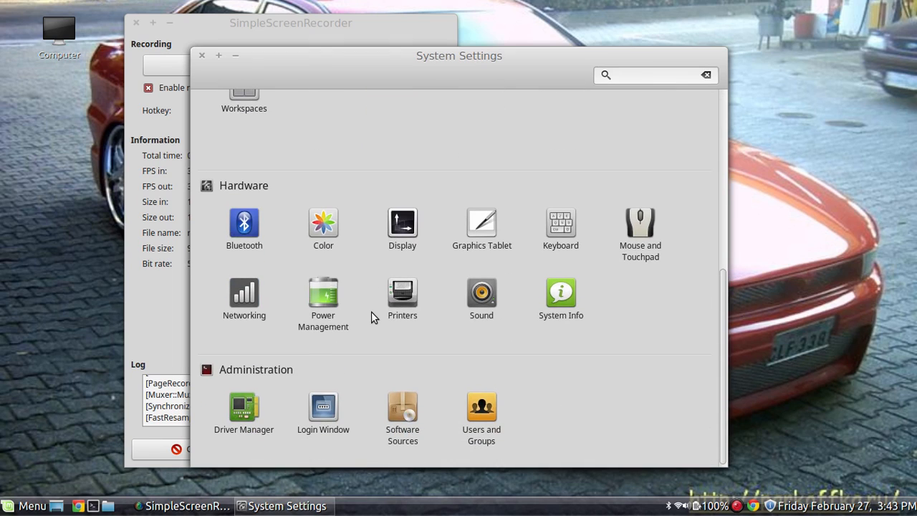
pyautogui.click(652, 75)
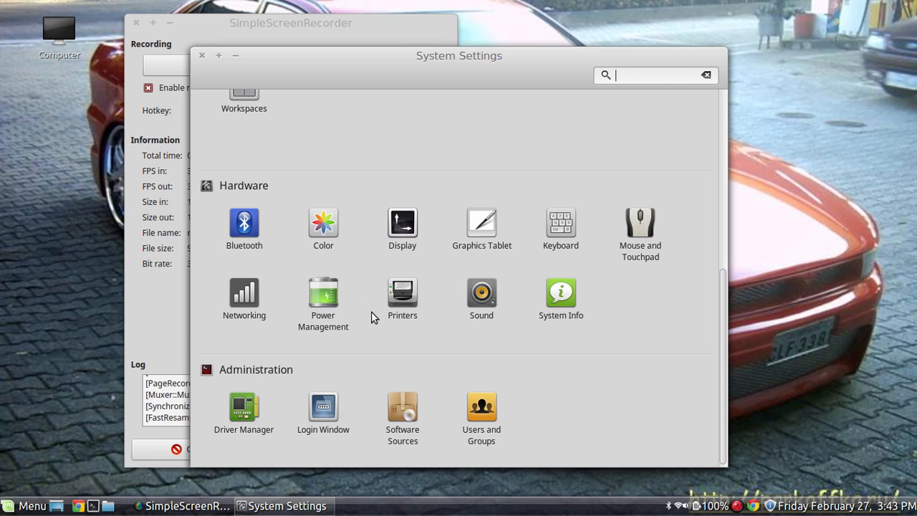
pyautogui.scroll(-3)
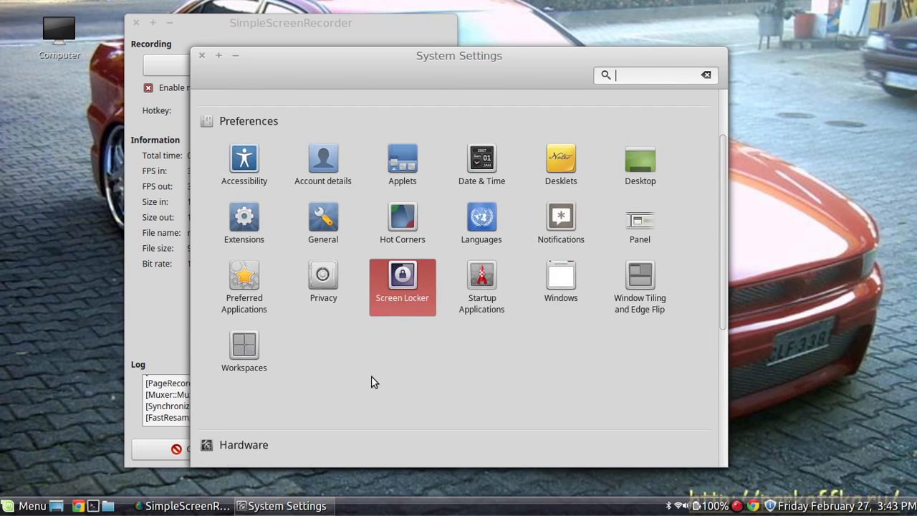
pyautogui.scroll(-3)
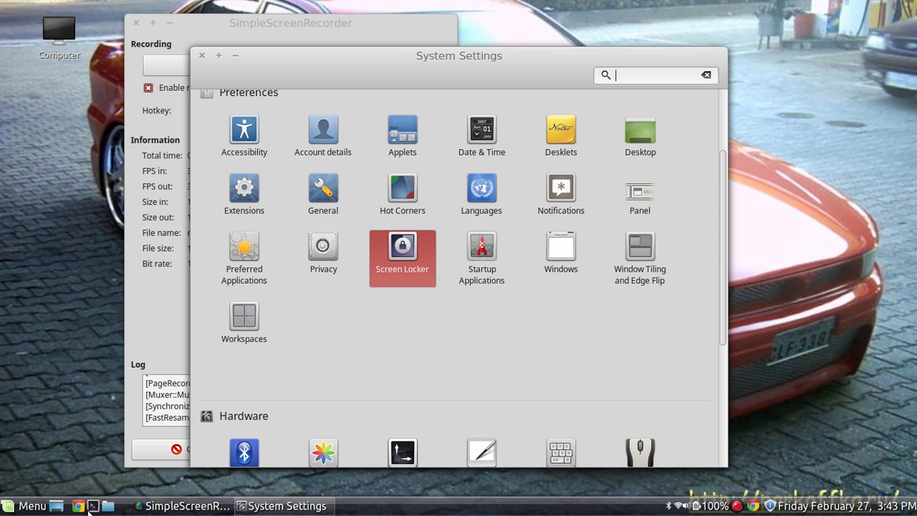
pyautogui.moveTo(470, 513)
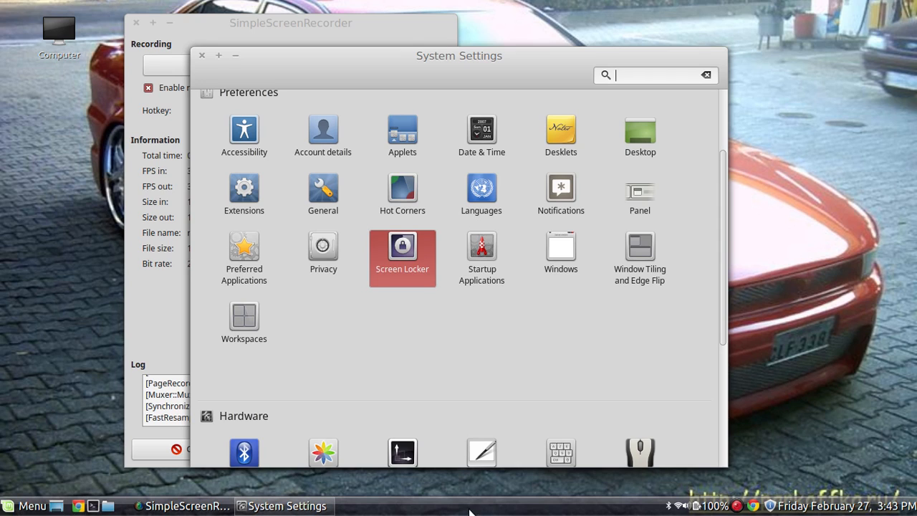
pyautogui.moveTo(883, 500)
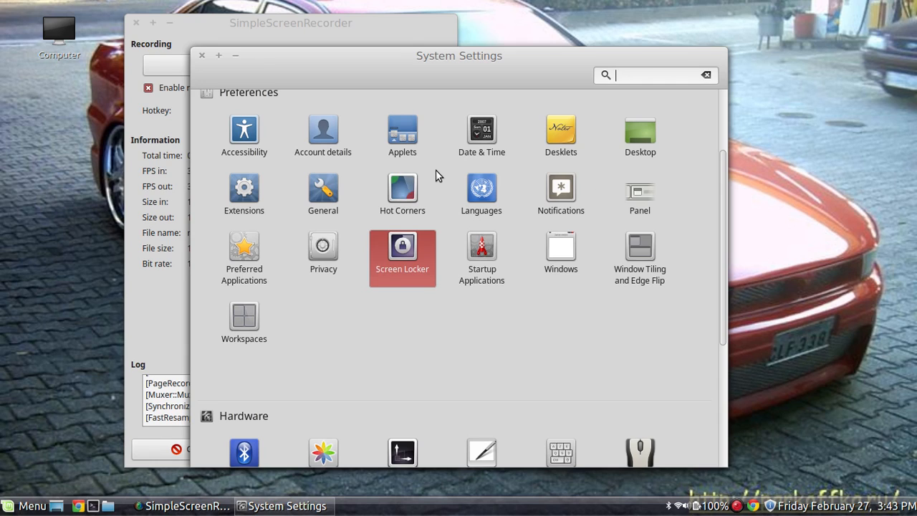
pyautogui.scroll(-3)
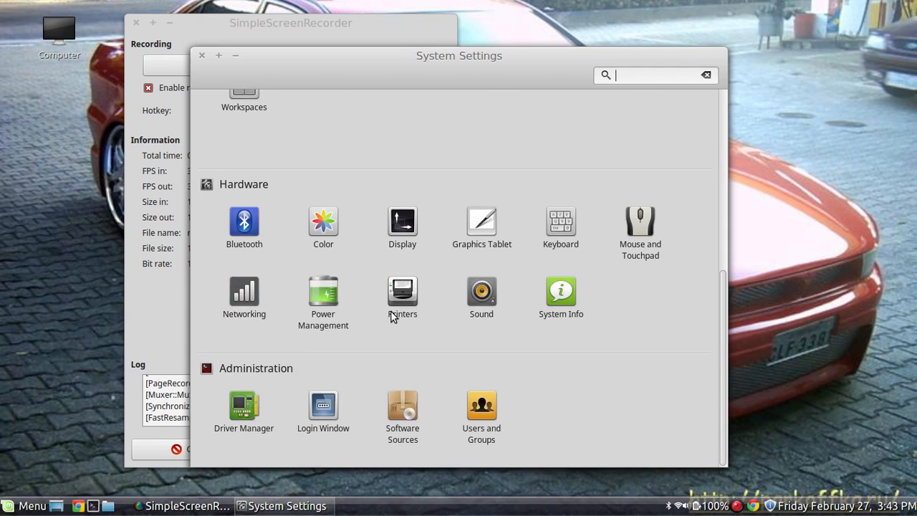
pyautogui.scroll(3)
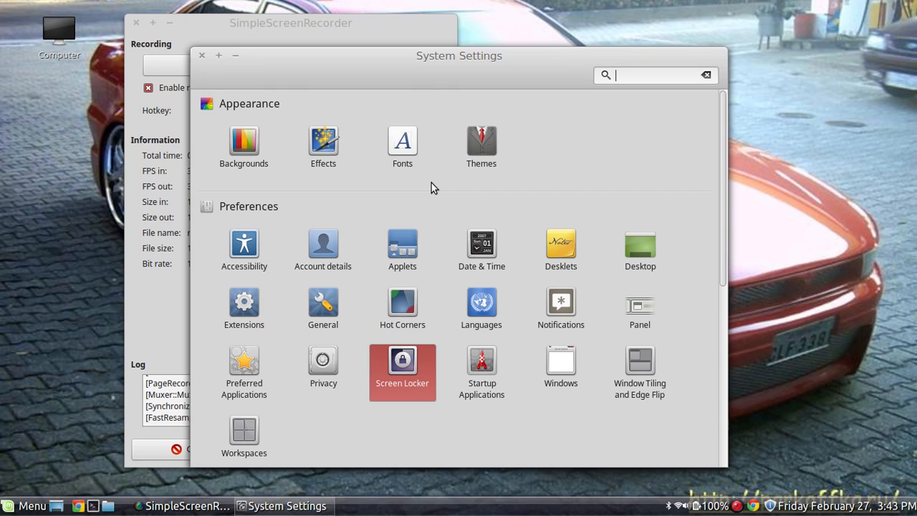
pyautogui.moveTo(476, 192)
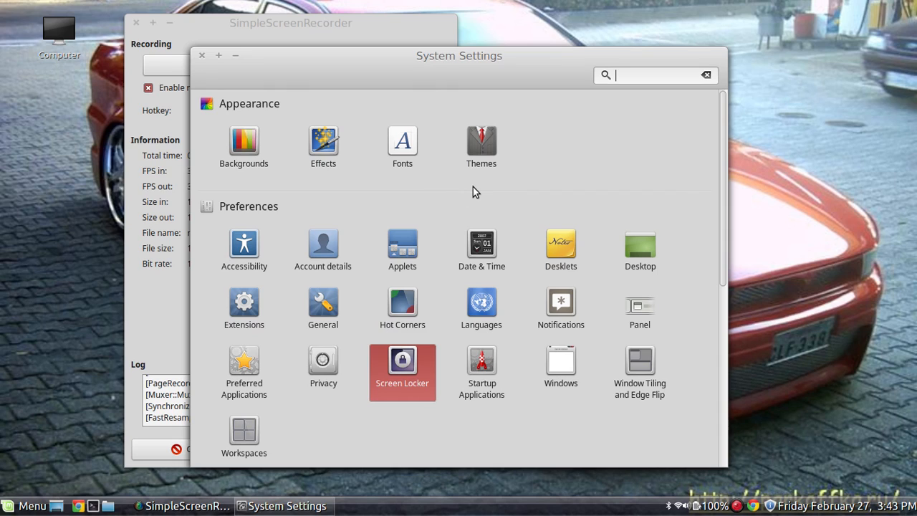
pyautogui.moveTo(561, 301)
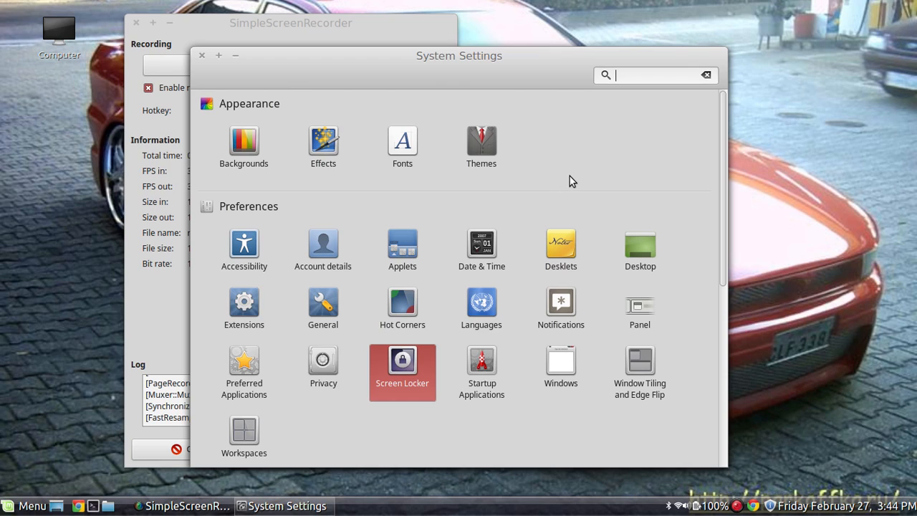
pyautogui.moveTo(567, 175)
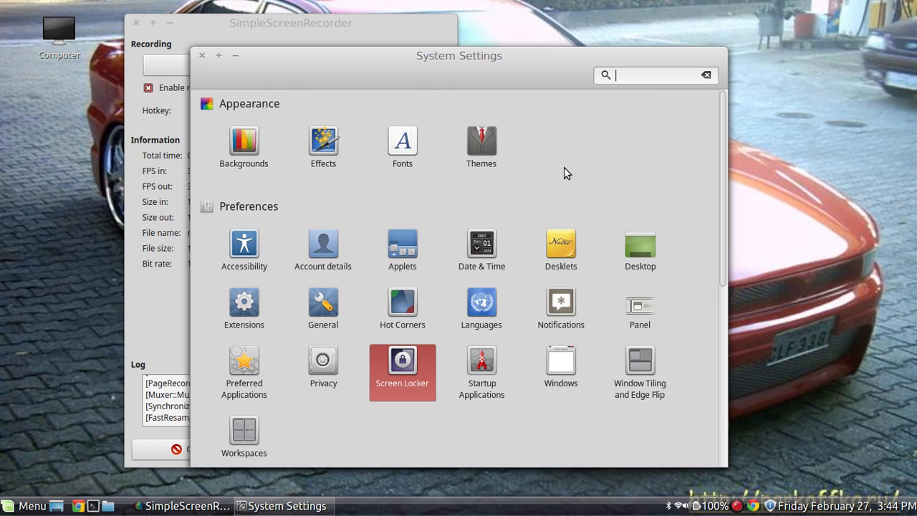
pyautogui.moveTo(513, 117)
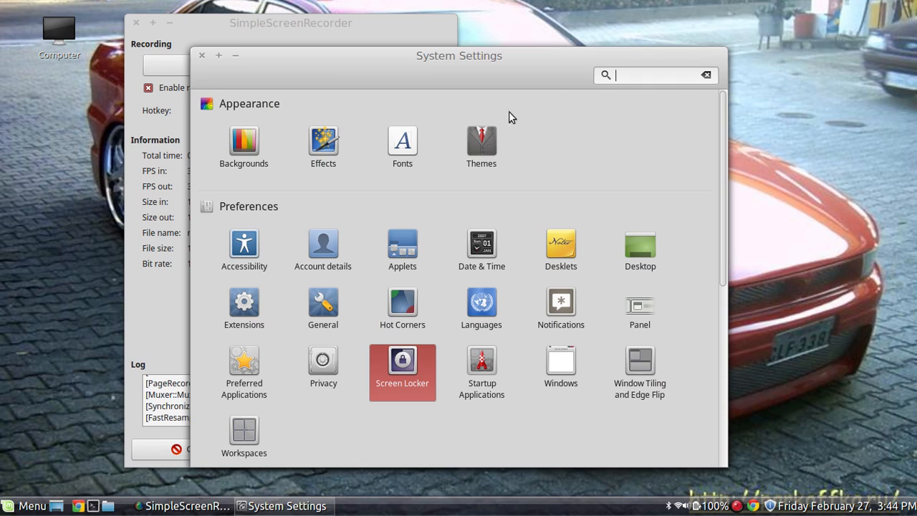
pyautogui.moveTo(322, 244)
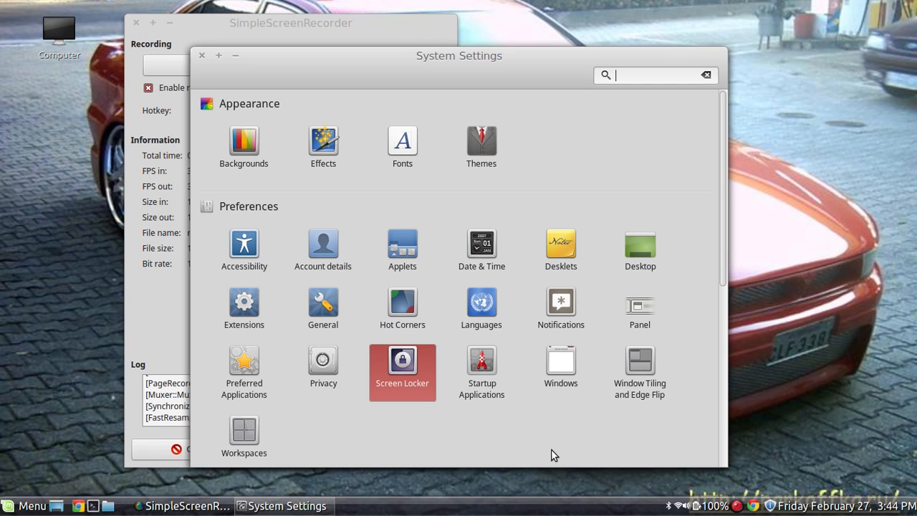
pyautogui.moveTo(542, 155)
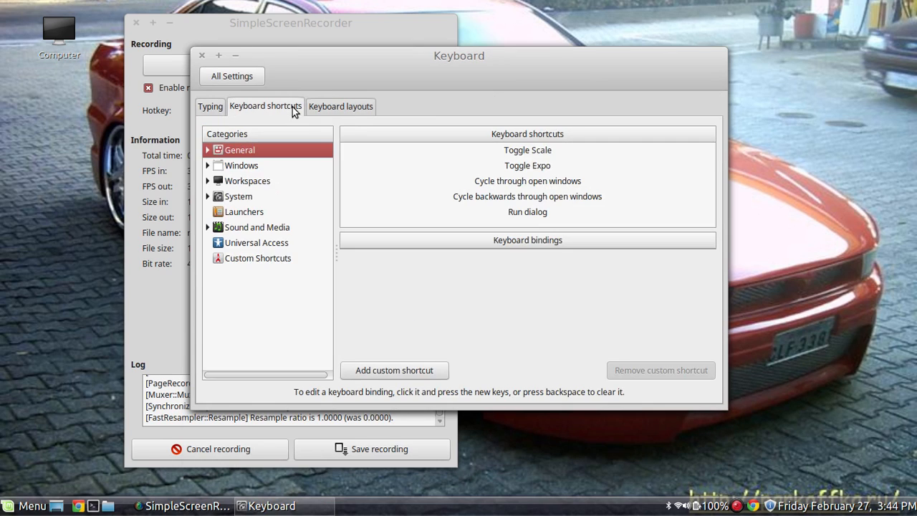
# Step: Check the Sound and Media shortcut Volume down bound to F9, then return to the overview
pyautogui.click(256, 226)
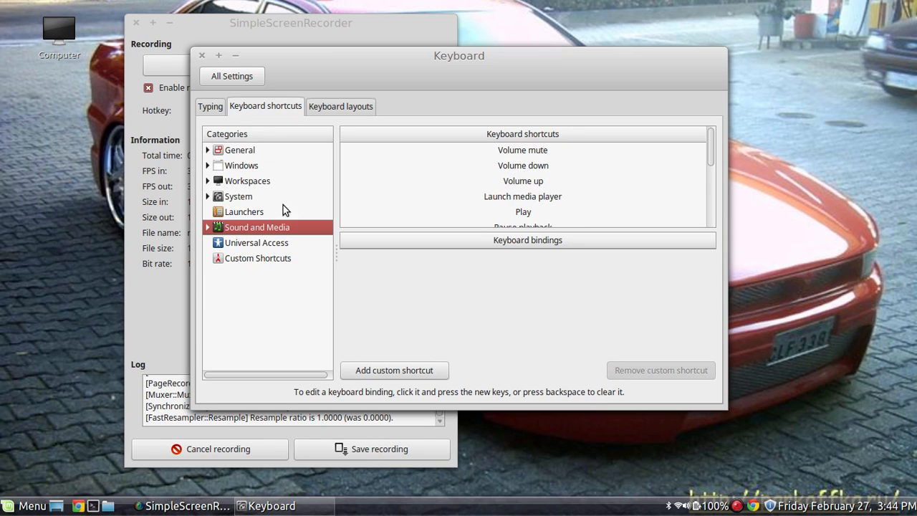
pyautogui.click(523, 167)
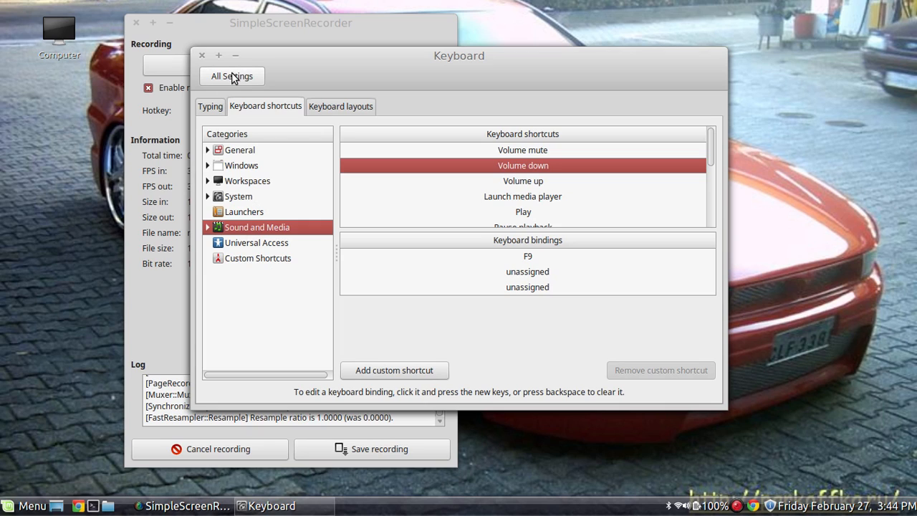
pyautogui.click(233, 76)
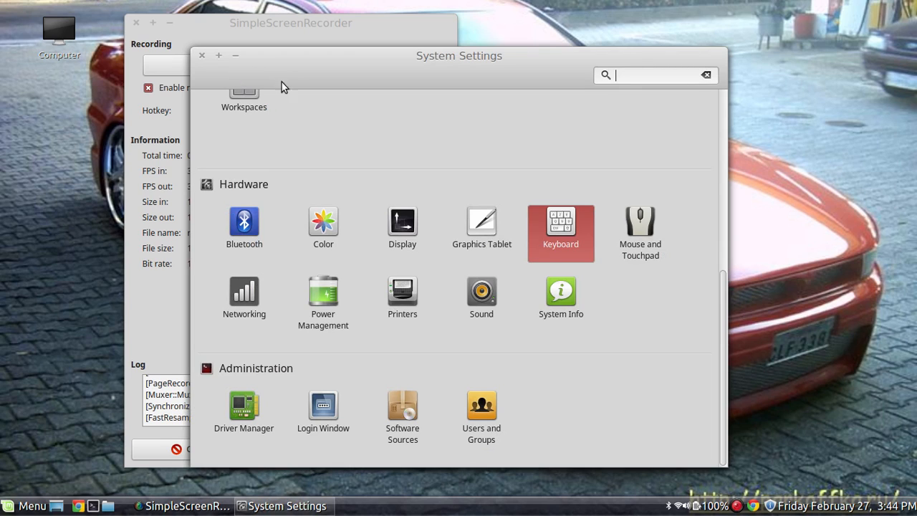
pyautogui.moveTo(332, 143)
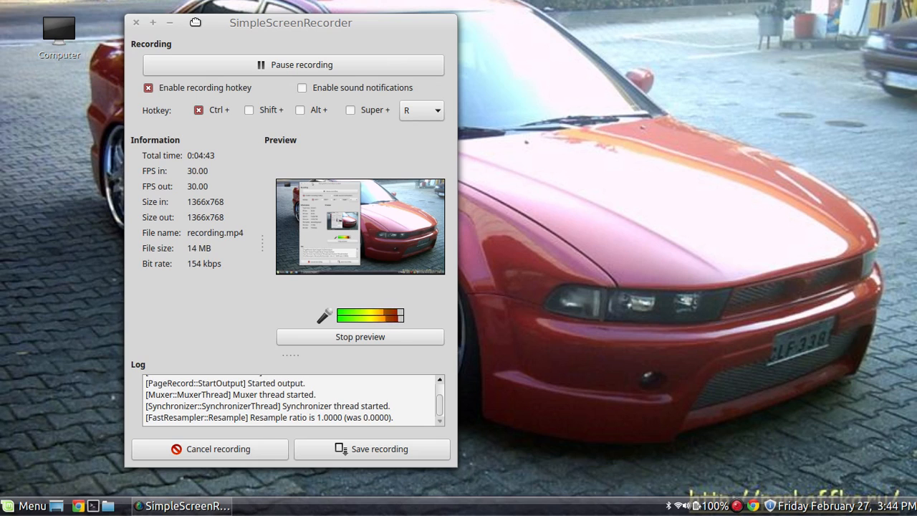
# Step: Close the System Settings window, leaving only the desktop and taskbar
pyautogui.moveTo(289, 23); pyautogui.dragTo(427, 43)
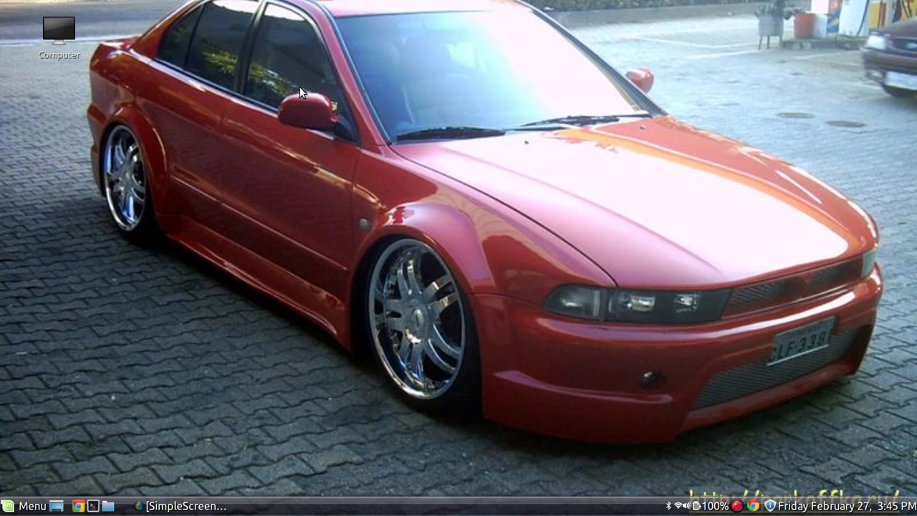
pyautogui.moveTo(570, 265)
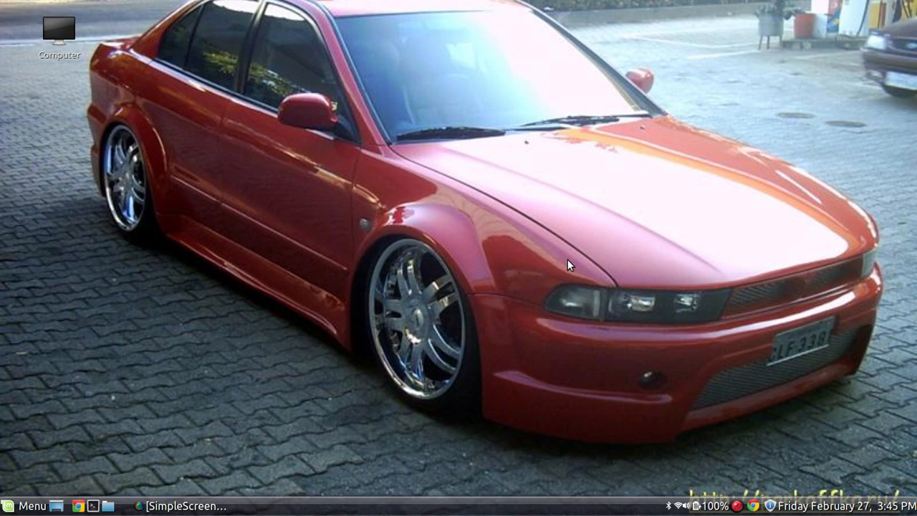
pyautogui.moveTo(278, 364)
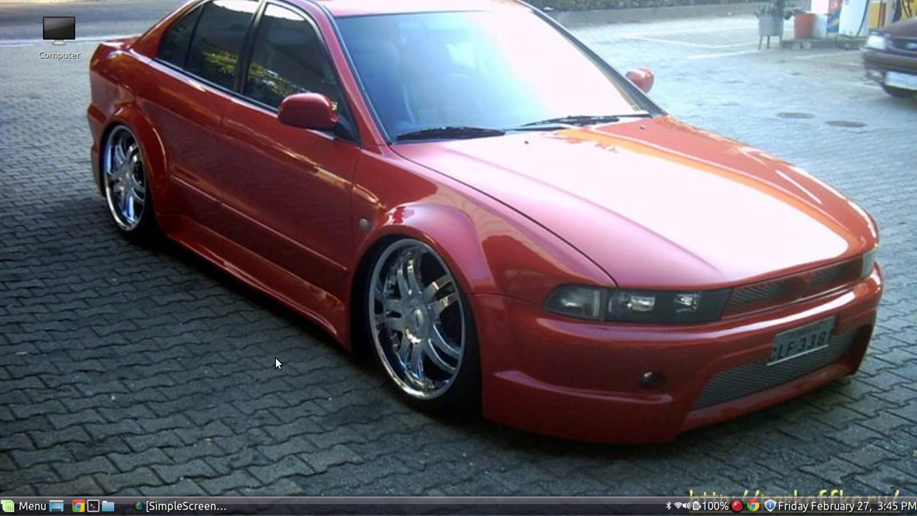
pyautogui.moveTo(73, 65)
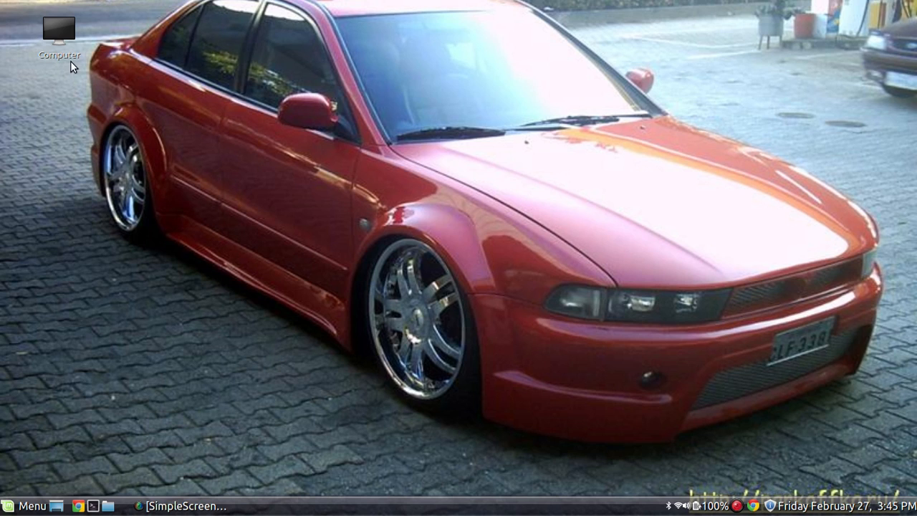
pyautogui.moveTo(241, 241)
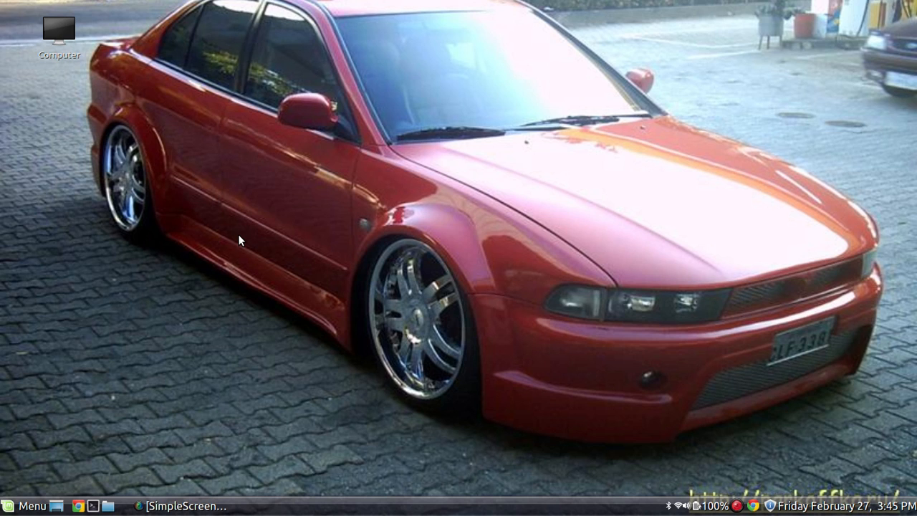
pyautogui.moveTo(264, 272)
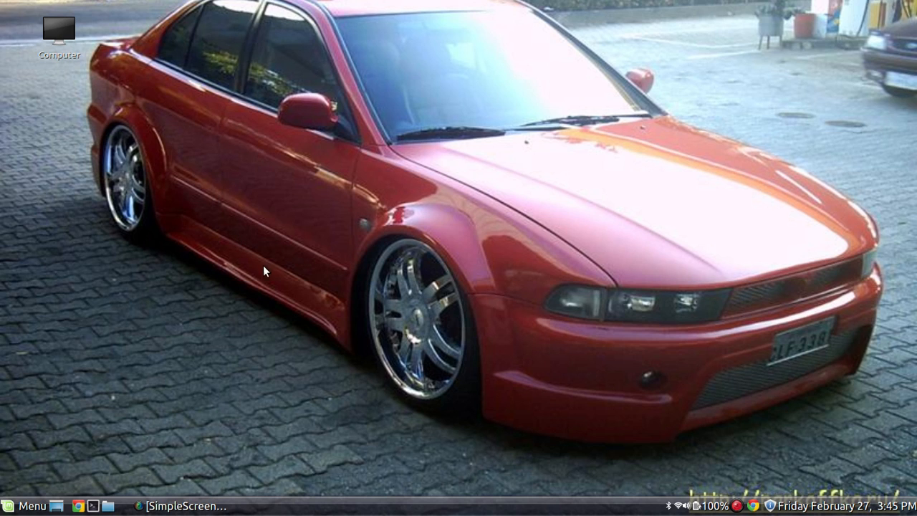
pyautogui.moveTo(579, 330)
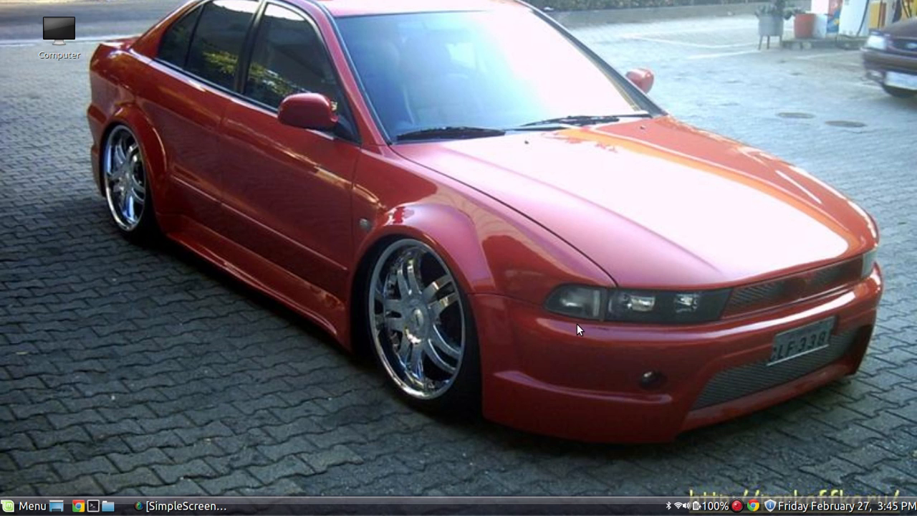
pyautogui.moveTo(515, 284)
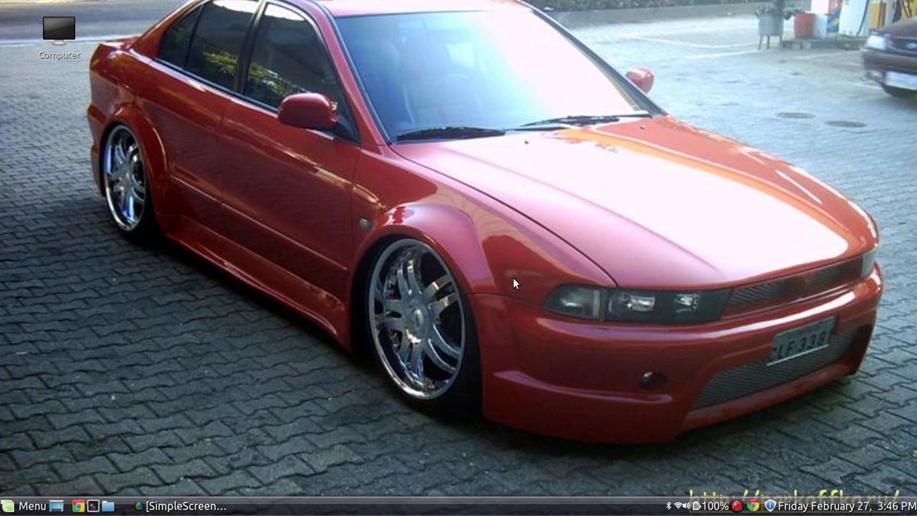
pyautogui.moveTo(433, 321)
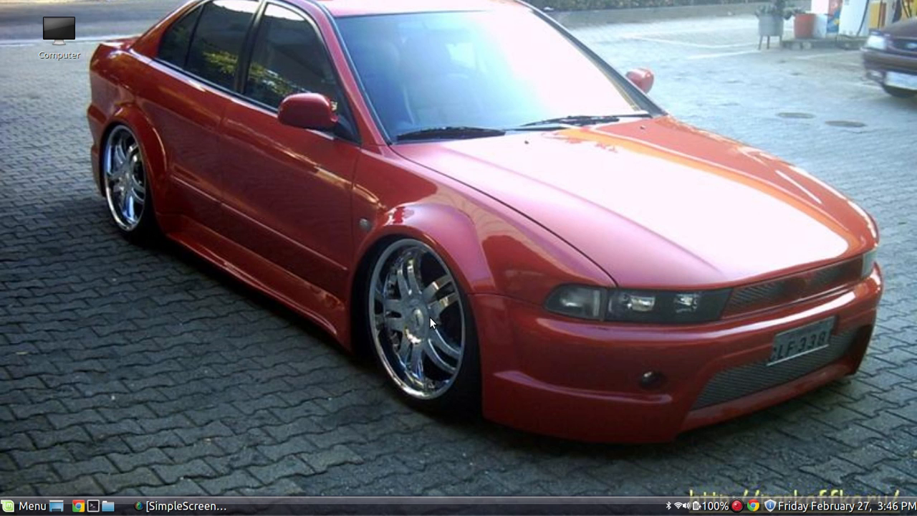
pyautogui.moveTo(361, 366)
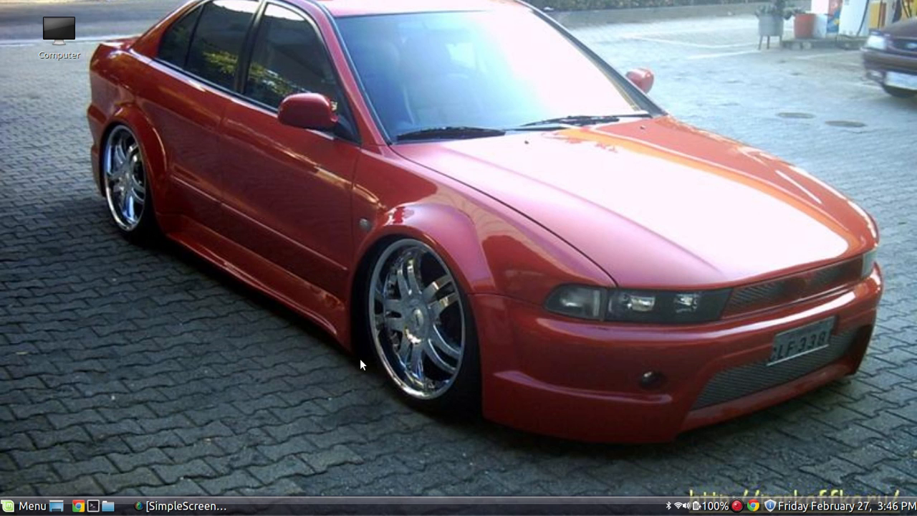
pyautogui.moveTo(145, 206)
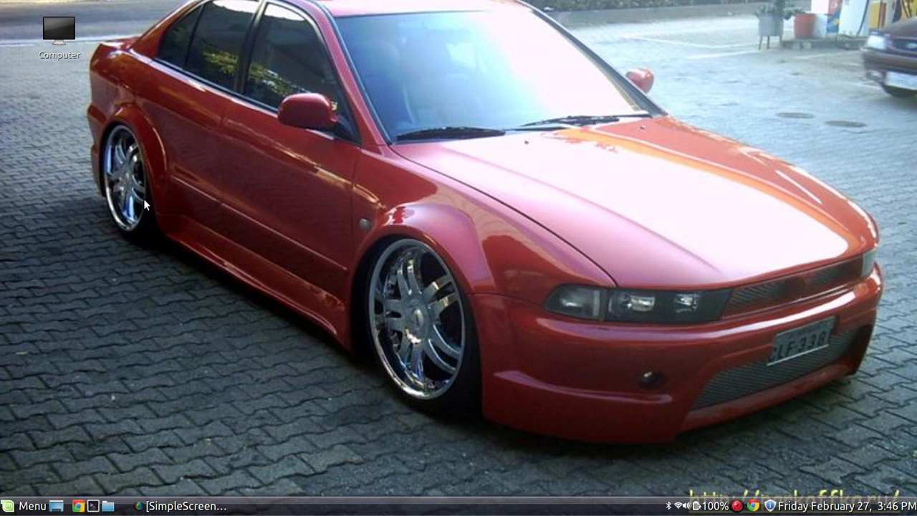
pyautogui.moveTo(249, 330)
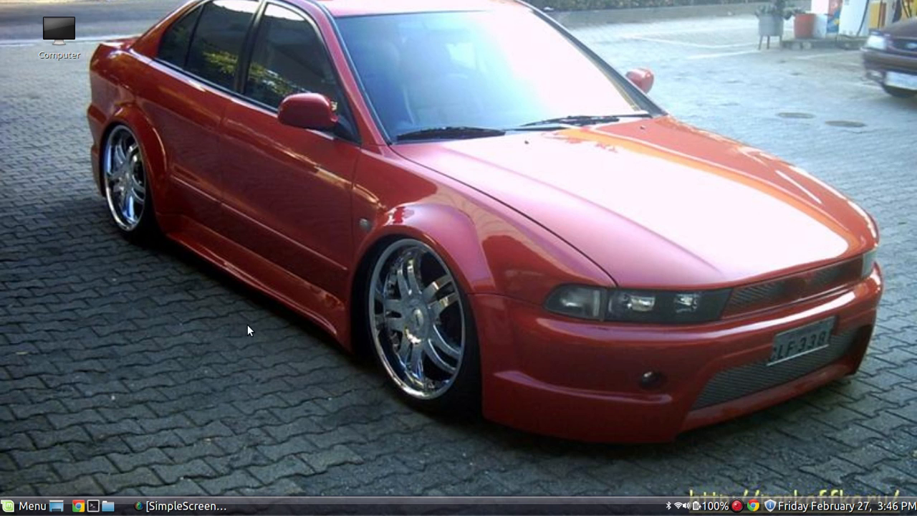
pyautogui.moveTo(252, 372)
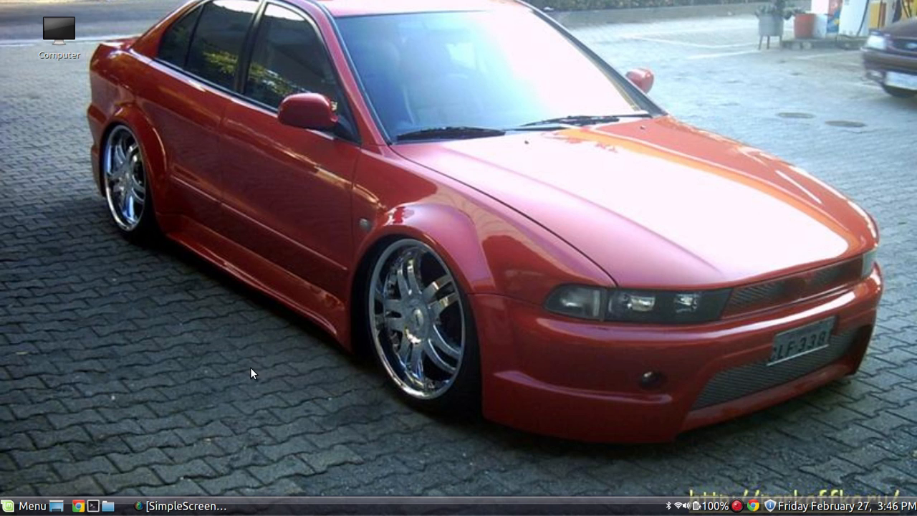
pyautogui.moveTo(357, 144)
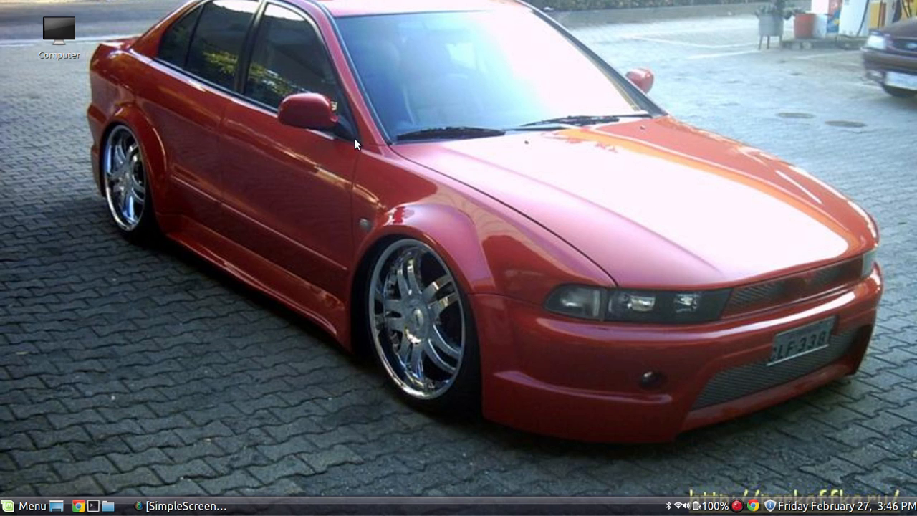
pyautogui.moveTo(255, 6)
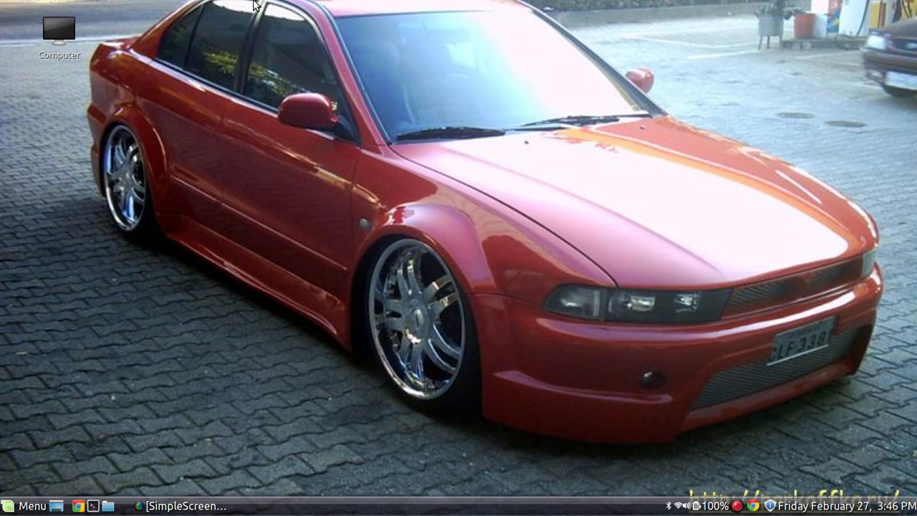
pyautogui.moveTo(495, 243)
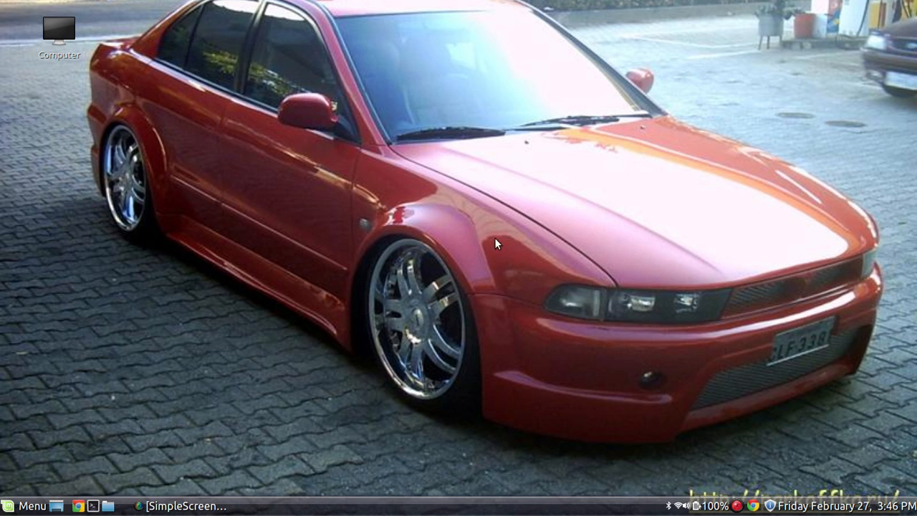
pyautogui.moveTo(544, 222)
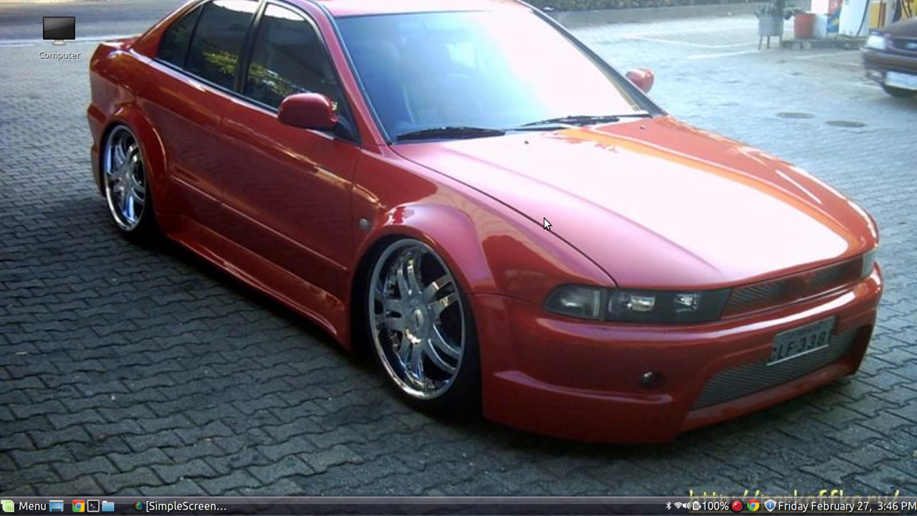
pyautogui.moveTo(720, 385)
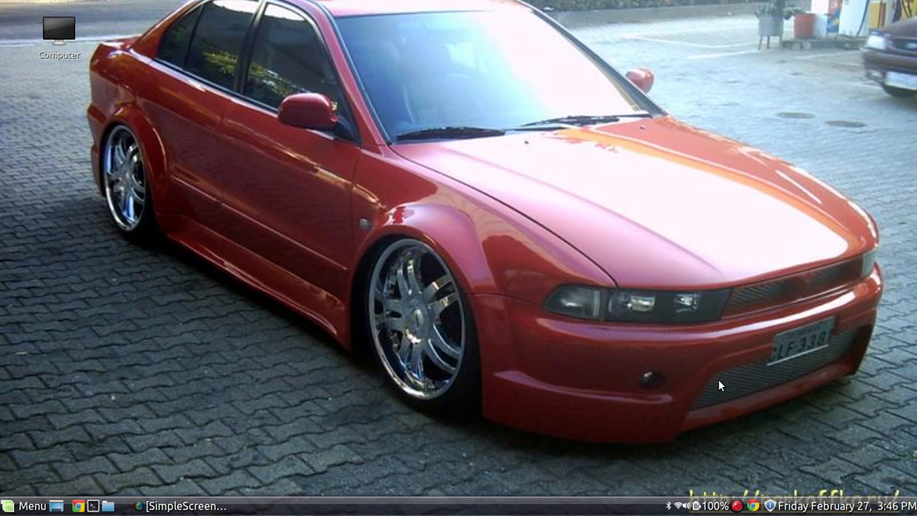
pyautogui.moveTo(608, 380)
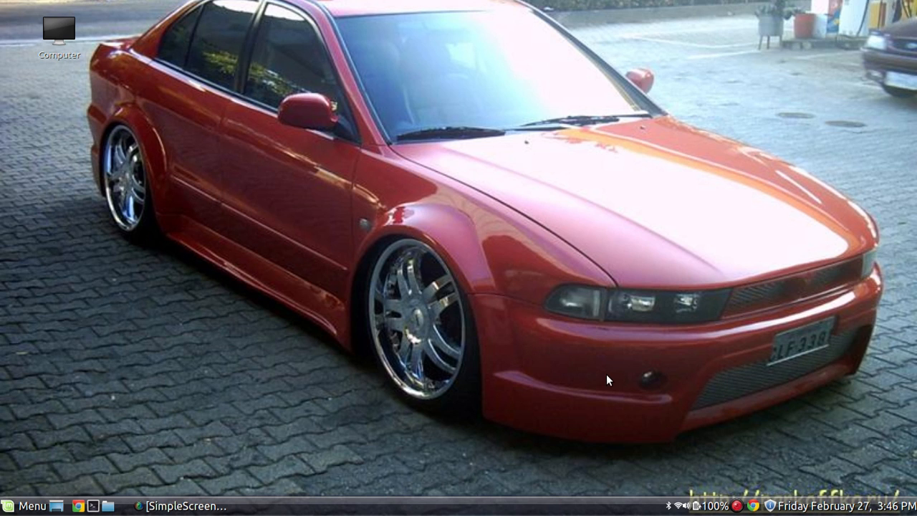
pyautogui.moveTo(595, 380)
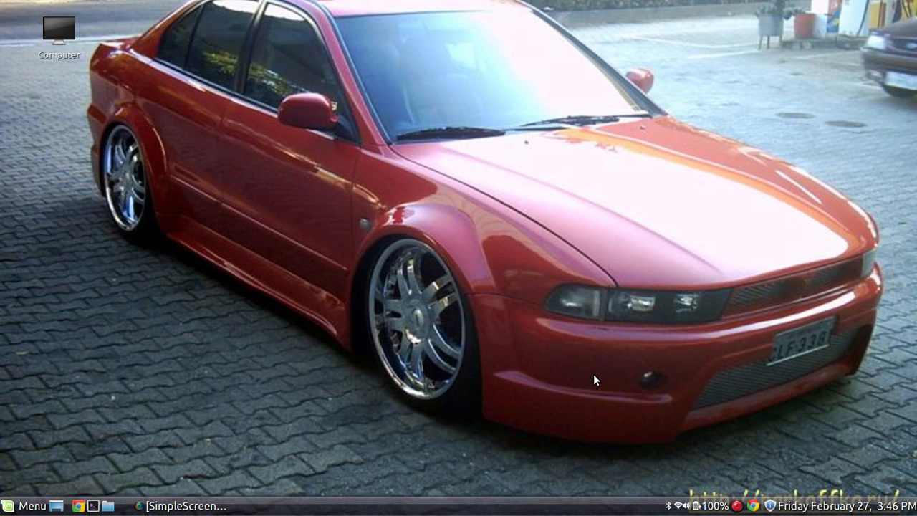
pyautogui.moveTo(535, 308)
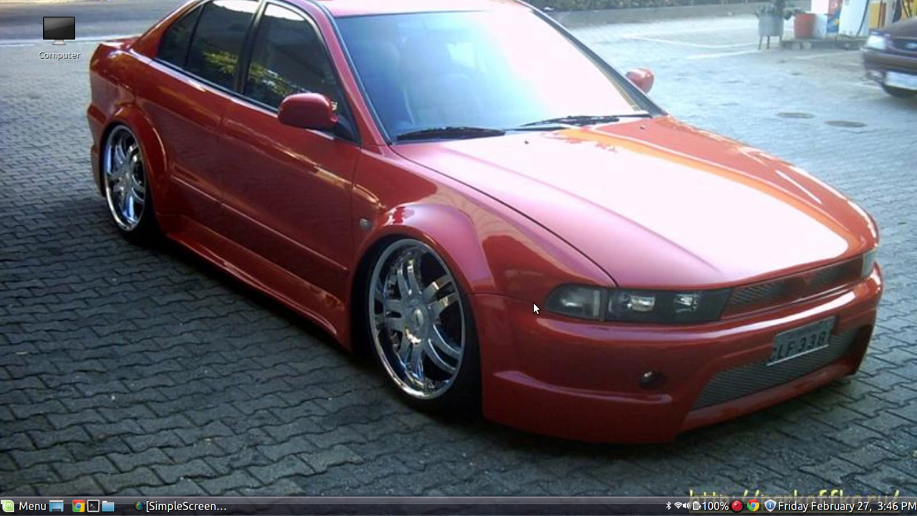
pyautogui.moveTo(542, 308)
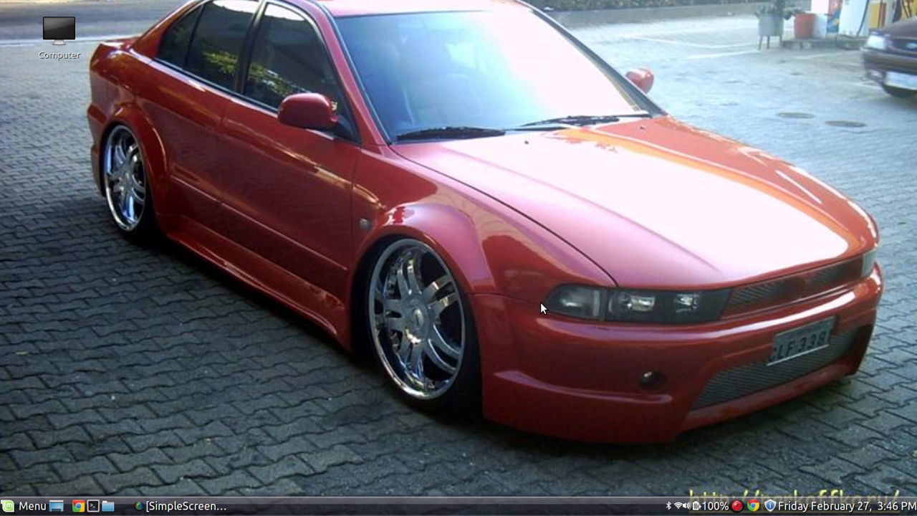
pyautogui.moveTo(355, 120)
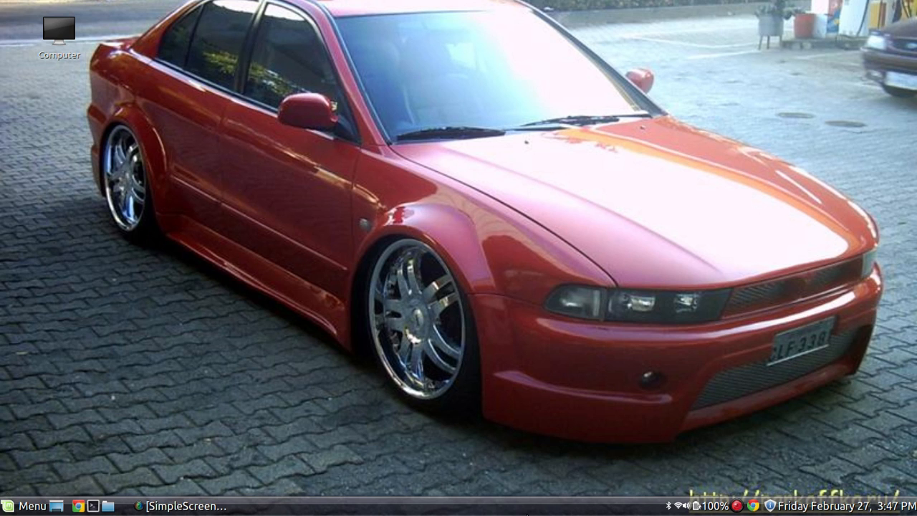
pyautogui.moveTo(387, 283)
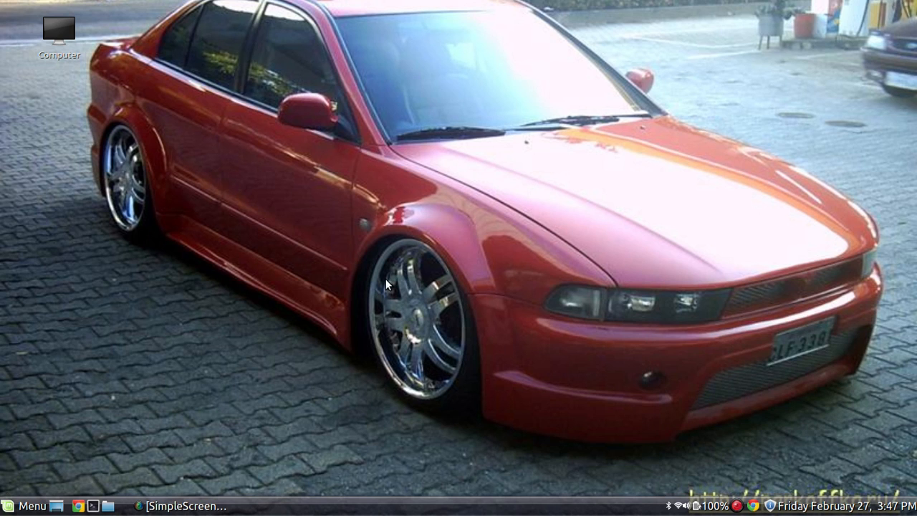
pyautogui.moveTo(404, 271)
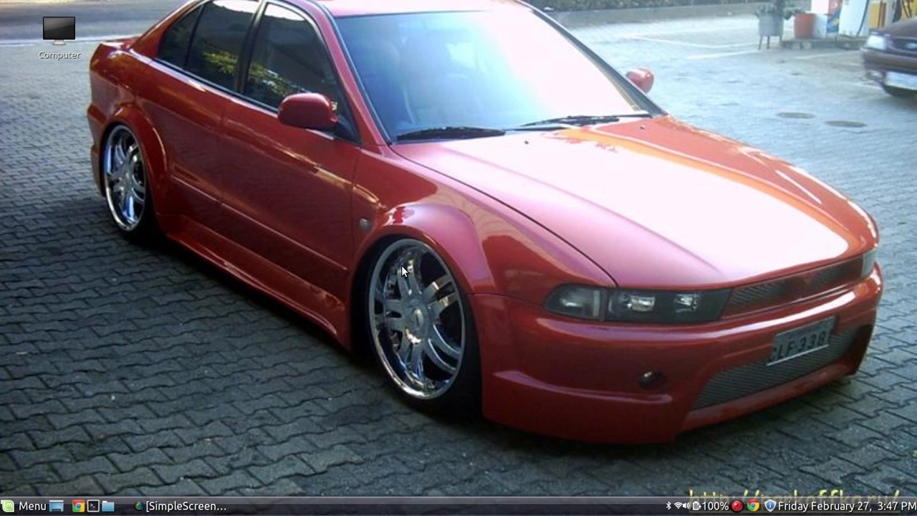
pyautogui.moveTo(418, 257)
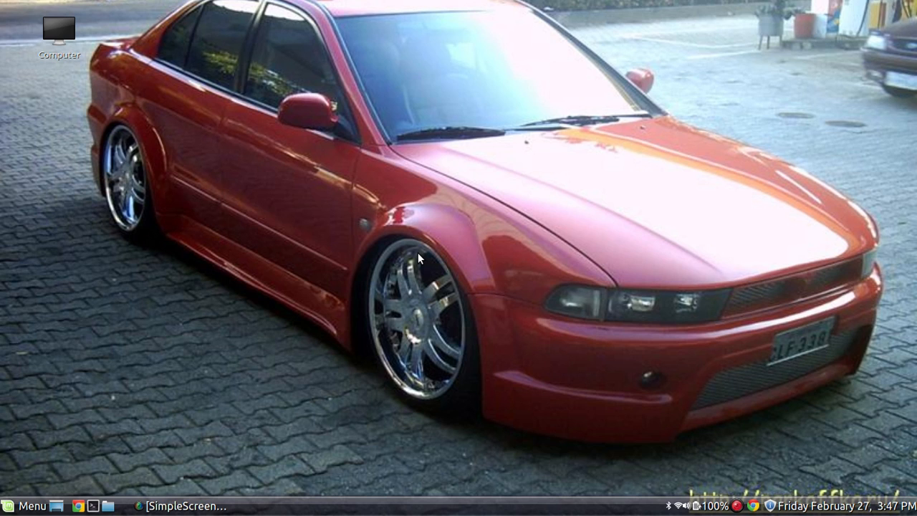
pyautogui.moveTo(419, 260)
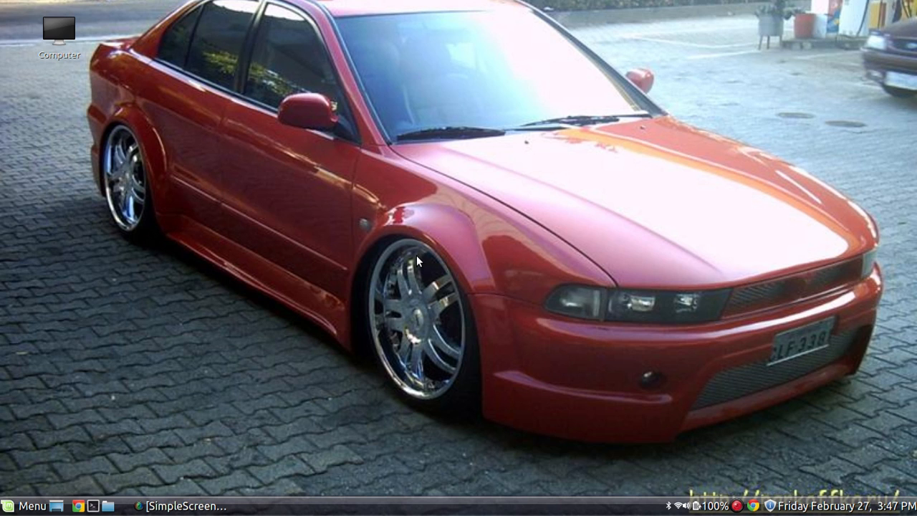
pyautogui.moveTo(456, 257)
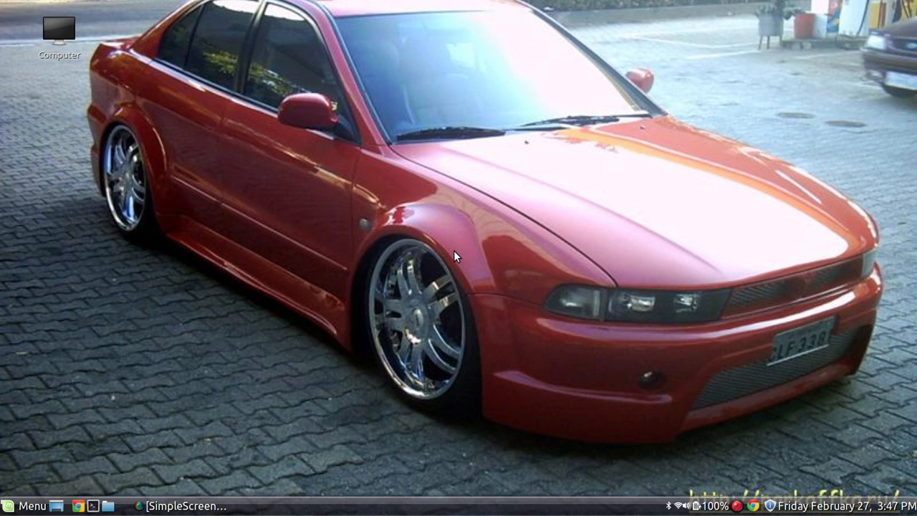
pyautogui.moveTo(360, 277)
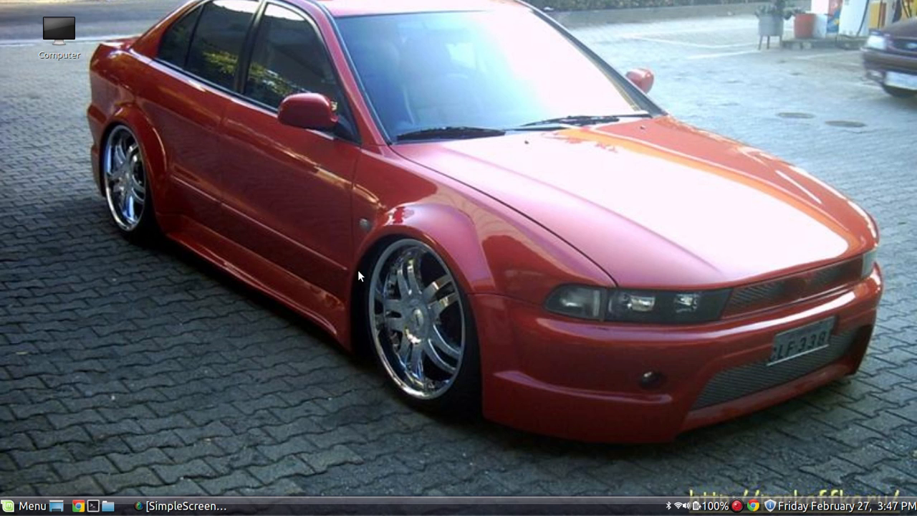
pyautogui.moveTo(347, 343)
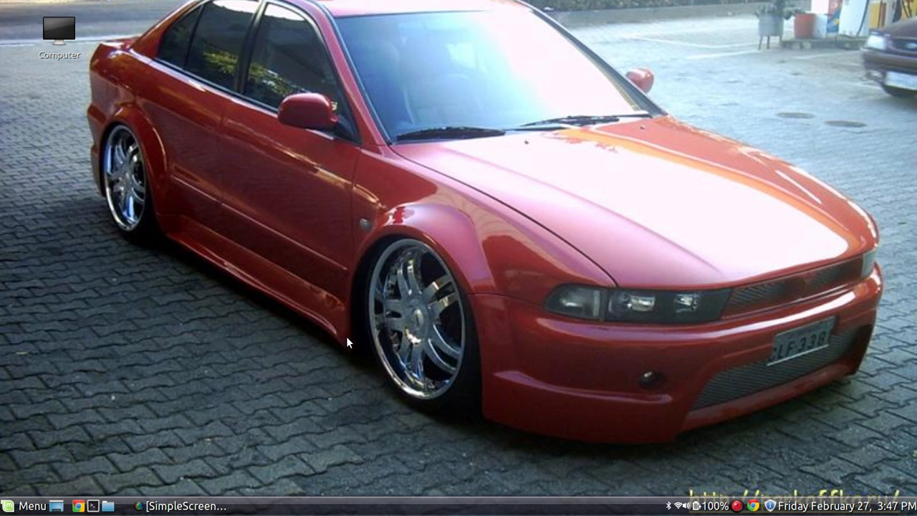
pyautogui.moveTo(467, 296)
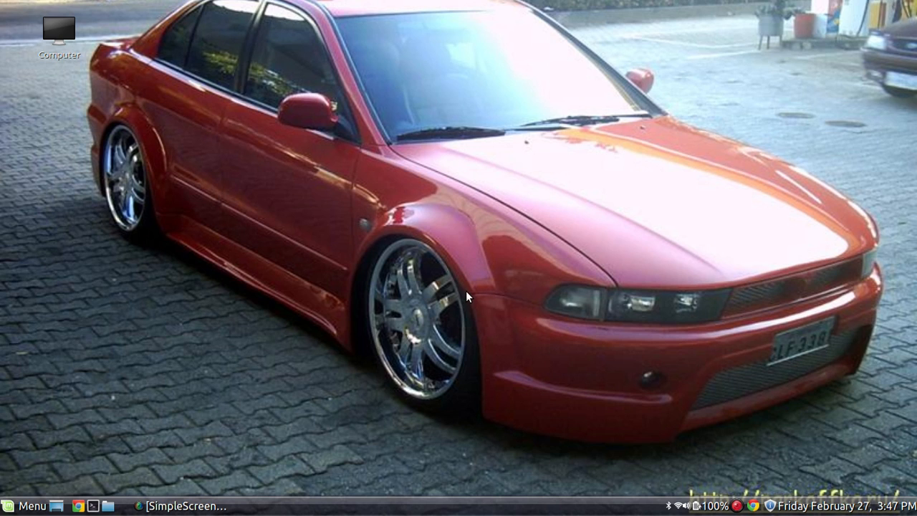
pyautogui.moveTo(572, 243)
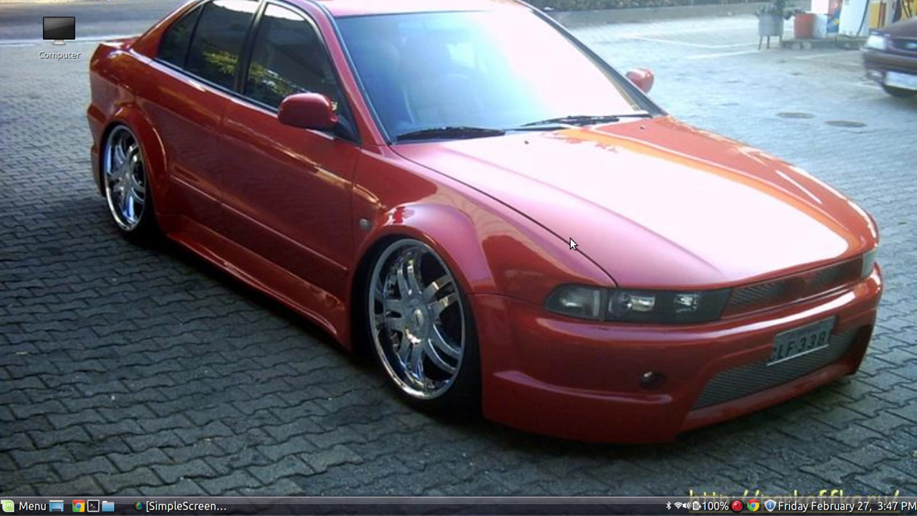
pyautogui.moveTo(556, 269)
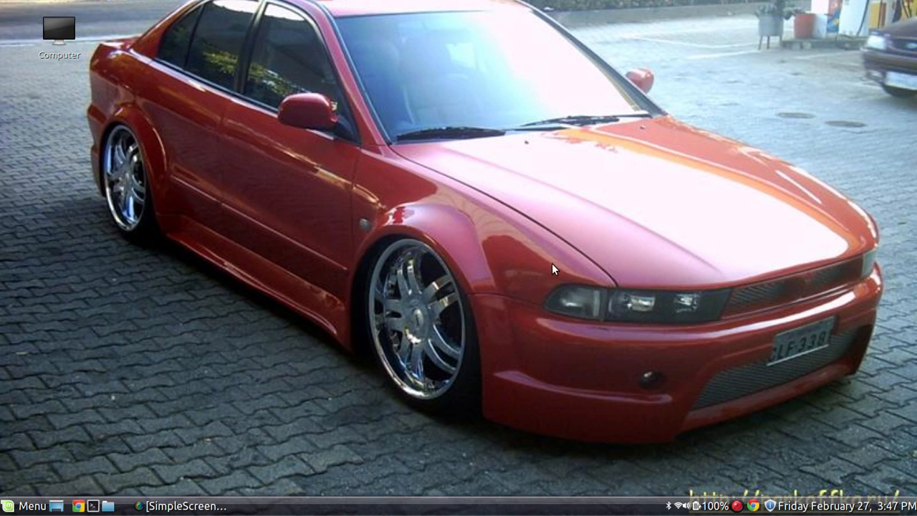
pyautogui.moveTo(667, 299)
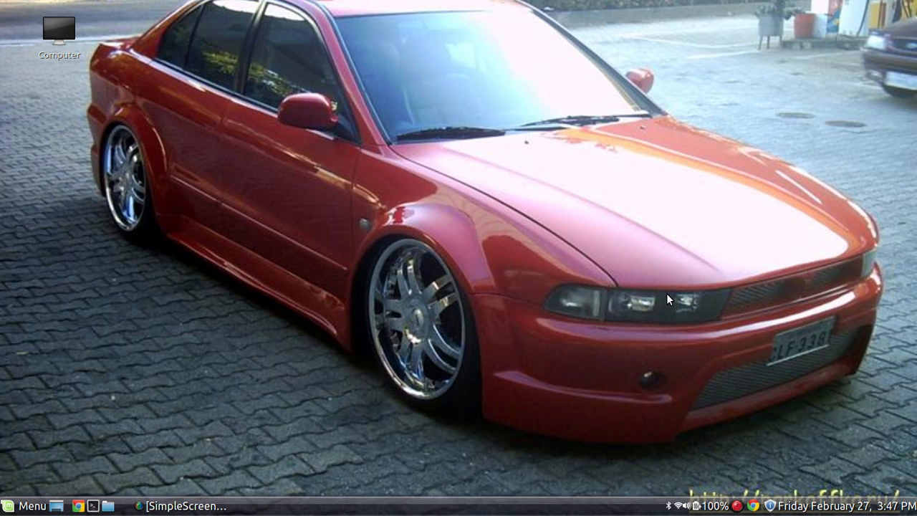
pyautogui.moveTo(674, 288)
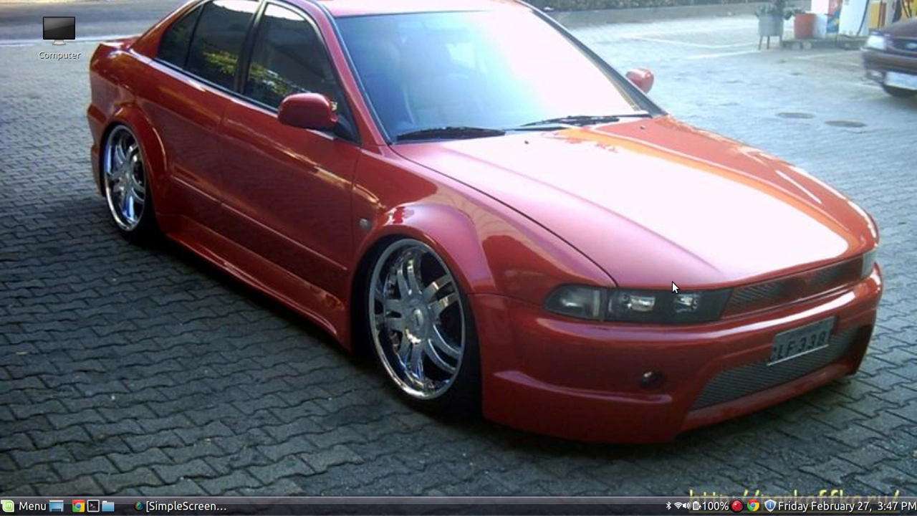
pyautogui.moveTo(700, 281)
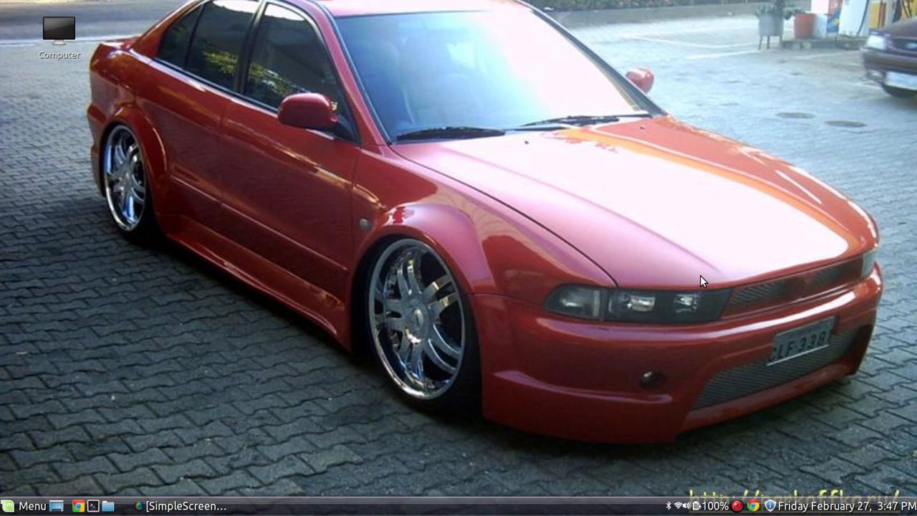
pyautogui.moveTo(716, 328)
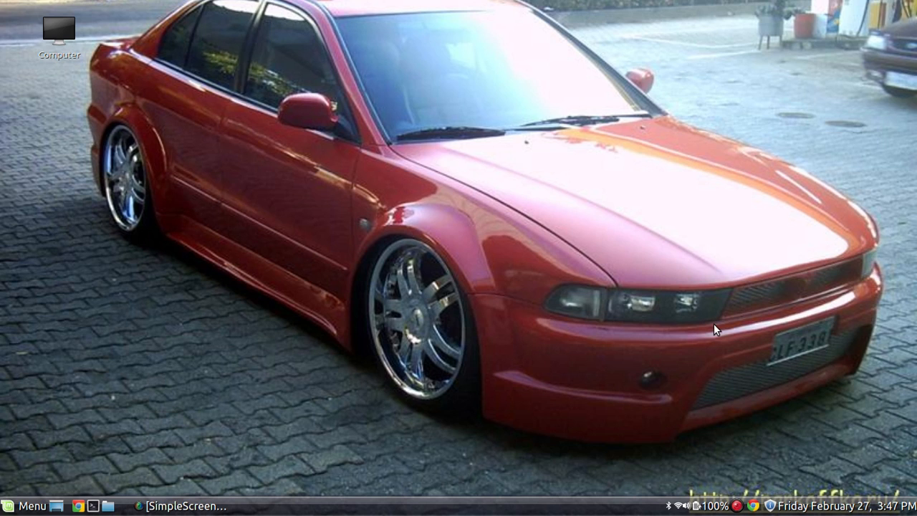
pyautogui.moveTo(656, 323)
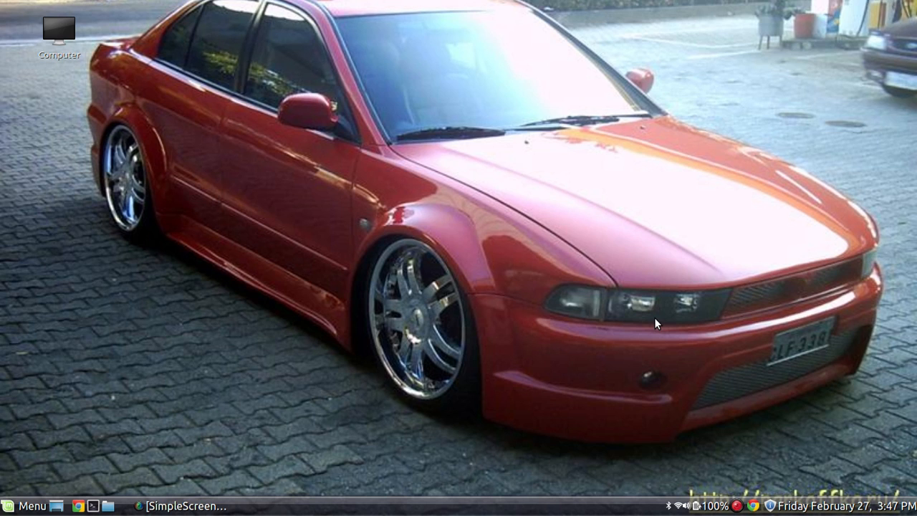
pyautogui.moveTo(659, 318)
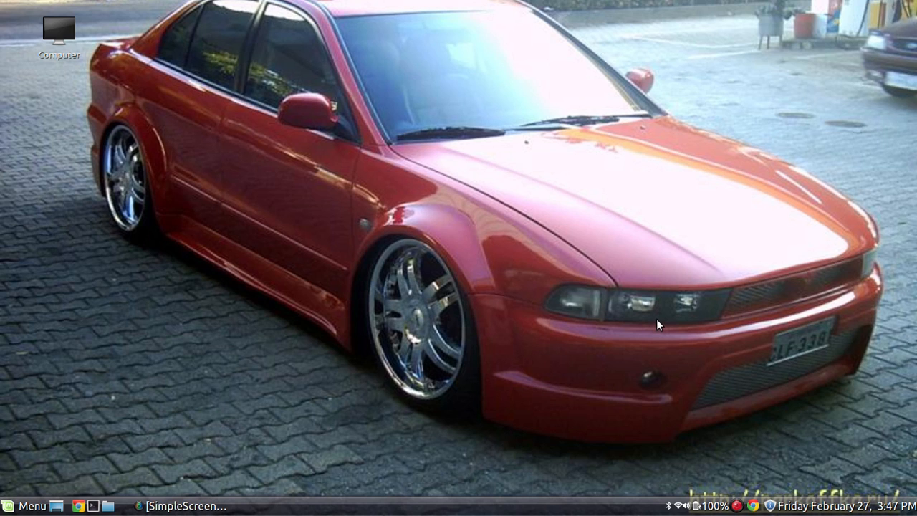
pyautogui.moveTo(507, 337)
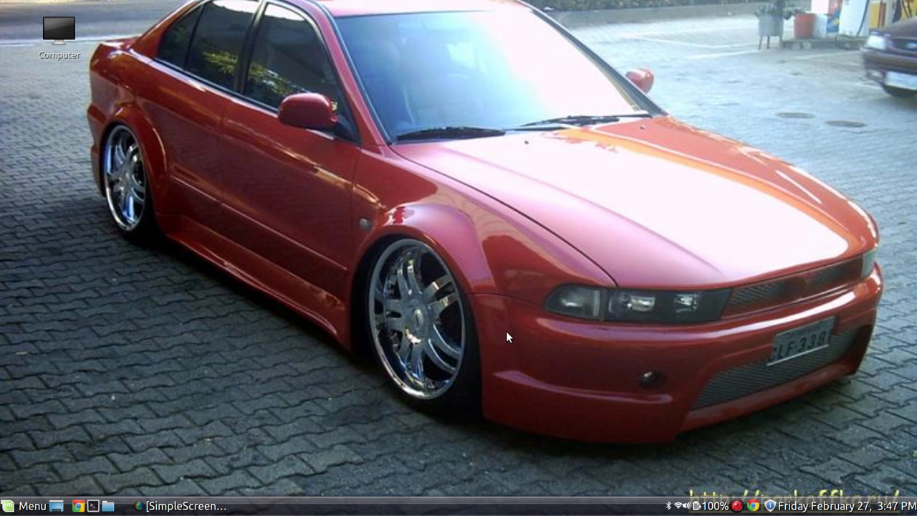
pyautogui.moveTo(266, 303)
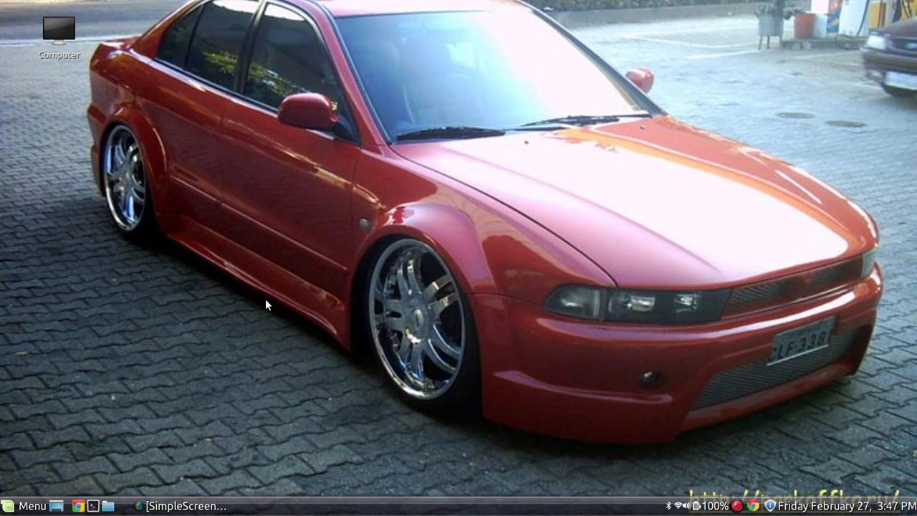
pyautogui.moveTo(273, 313)
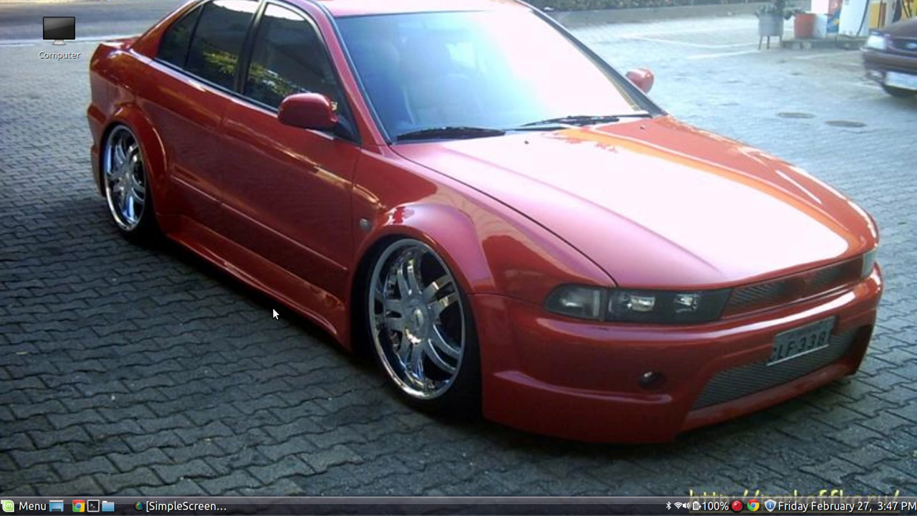
pyautogui.moveTo(891, 332)
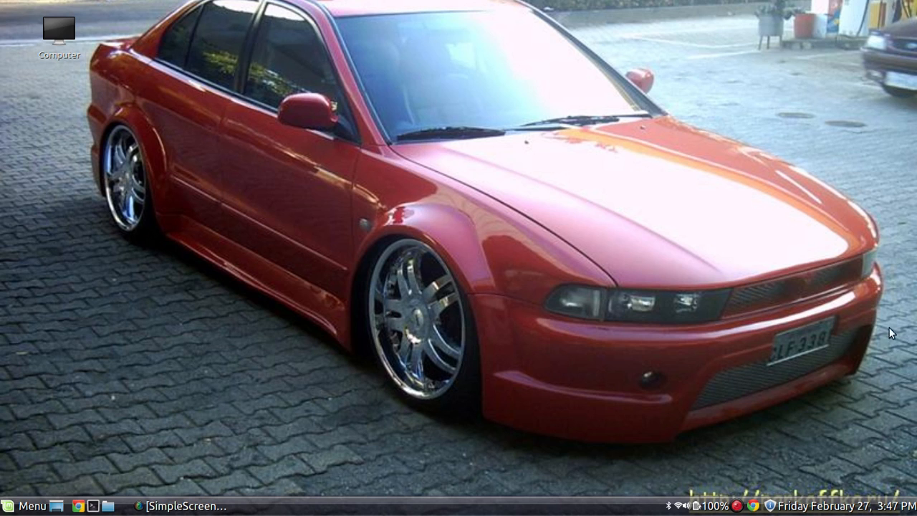
pyautogui.moveTo(464, 307)
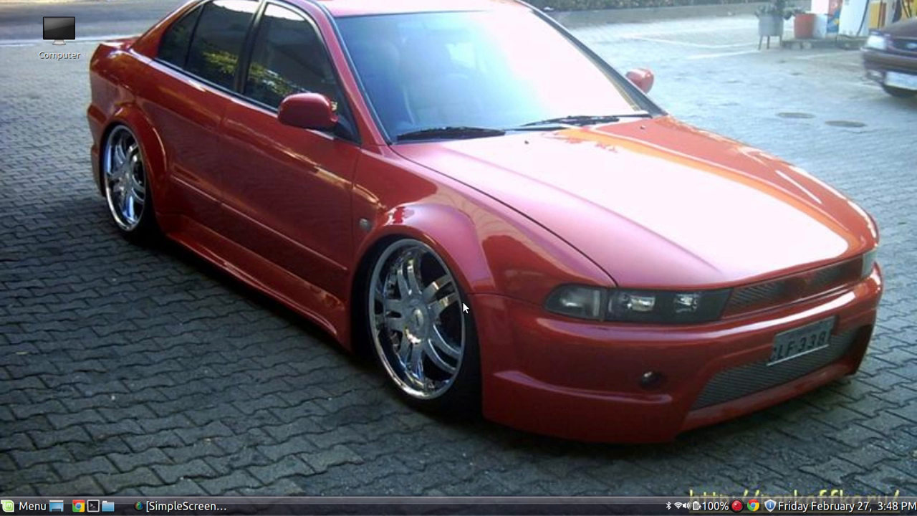
pyautogui.moveTo(447, 332)
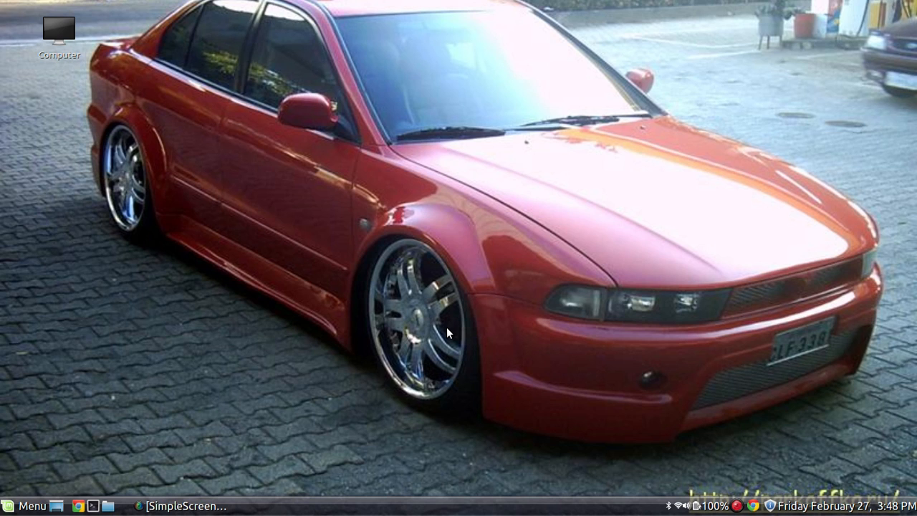
pyautogui.moveTo(538, 326)
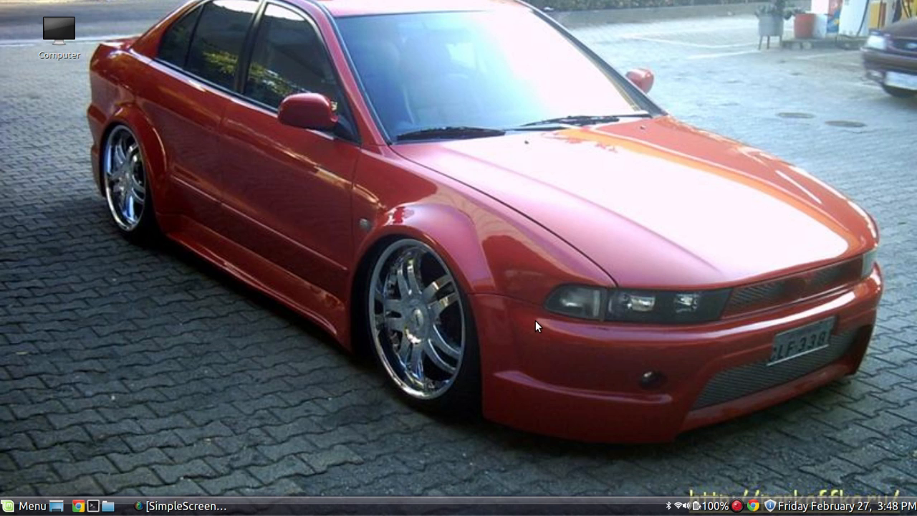
pyautogui.moveTo(553, 235)
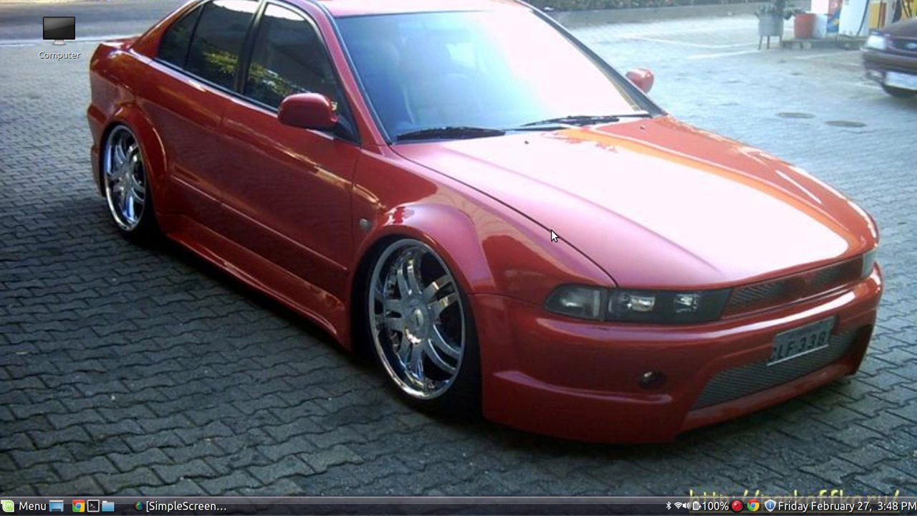
pyautogui.moveTo(341, 218)
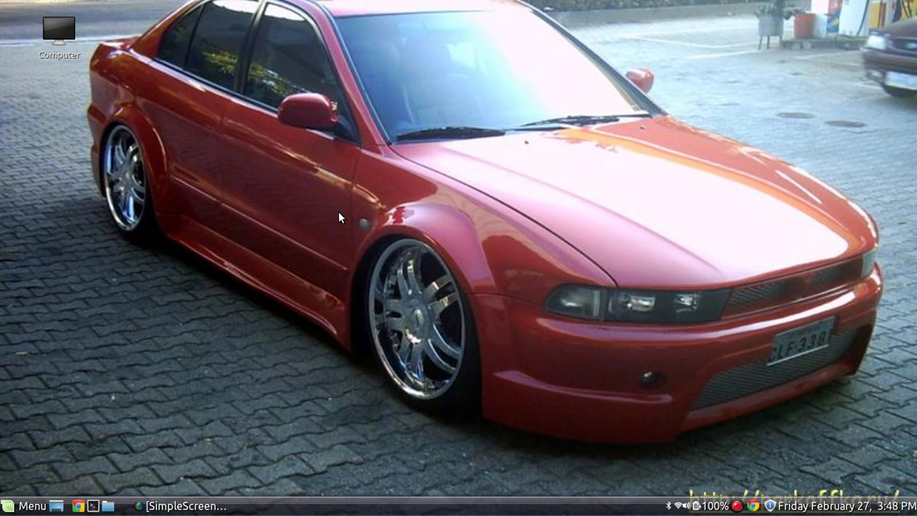
pyautogui.moveTo(299, 333)
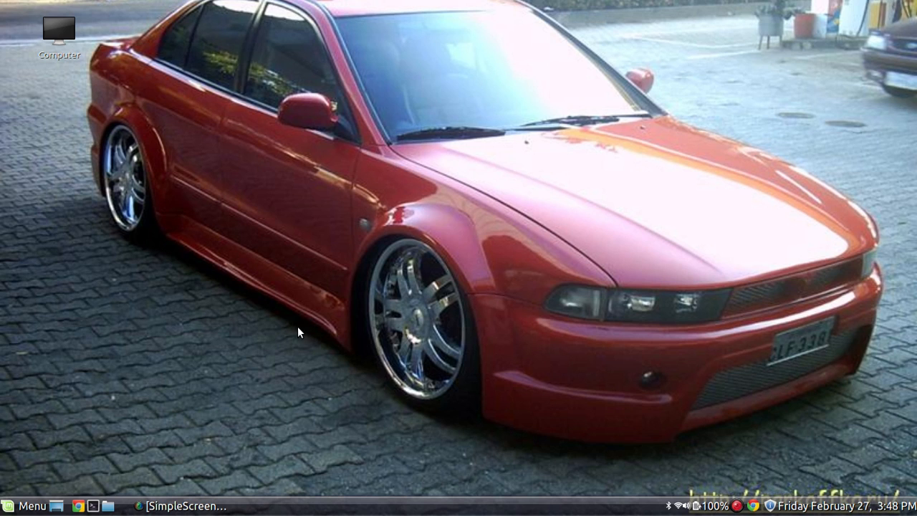
pyautogui.moveTo(280, 306)
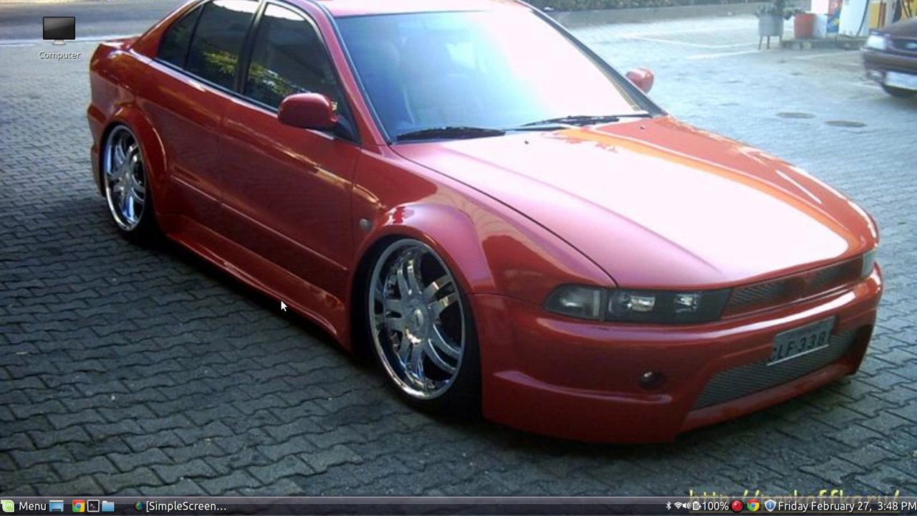
pyautogui.moveTo(735, 390)
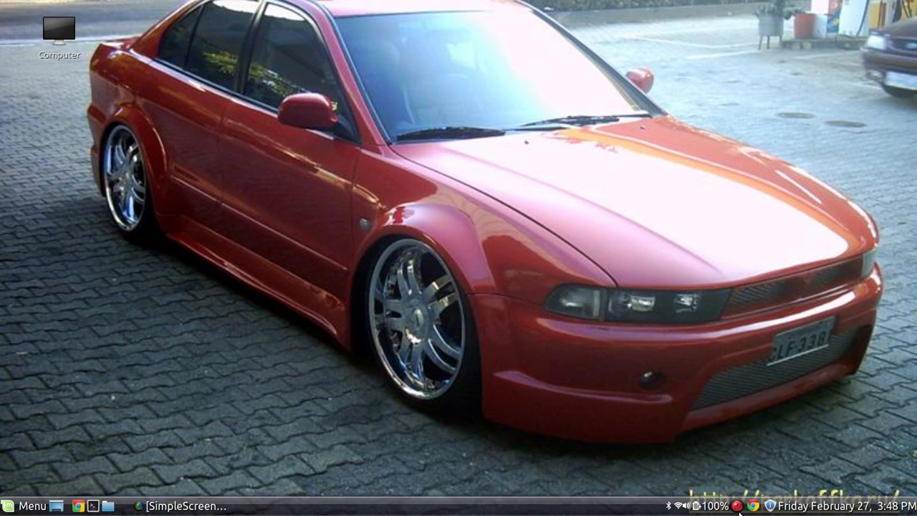
# Step: Show the screen recorder's tray menu with Pause, Cancel, Save recording and Quit
pyautogui.click(747, 504)
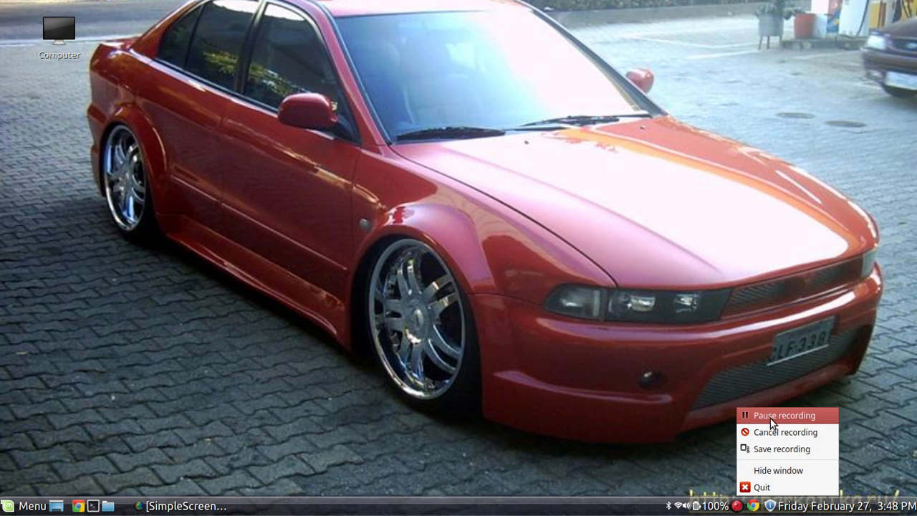